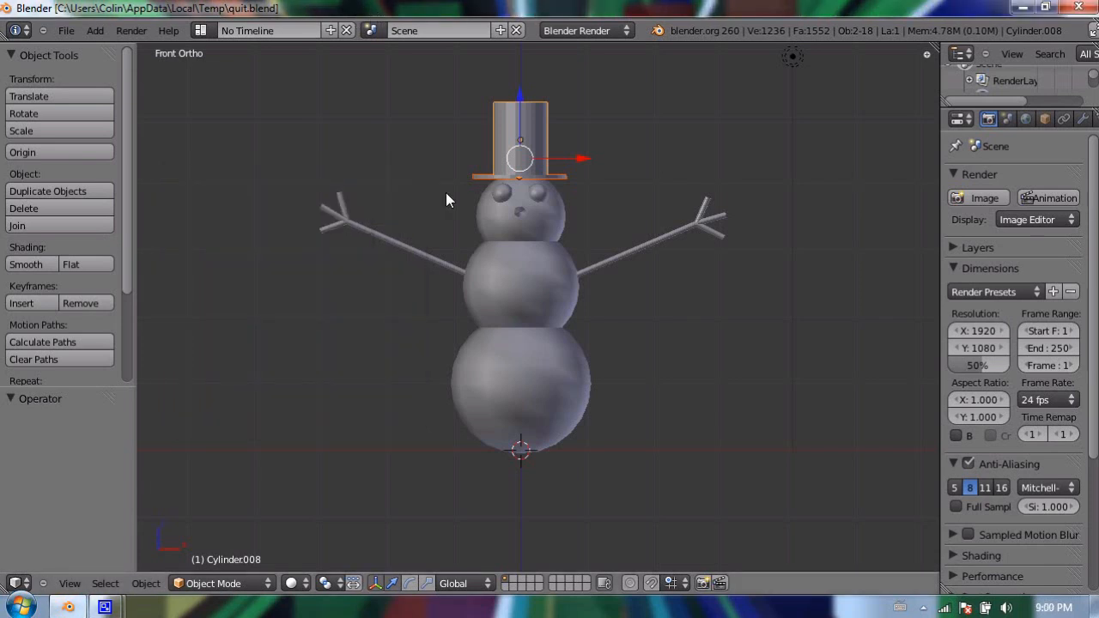
mouse_move(527, 302)
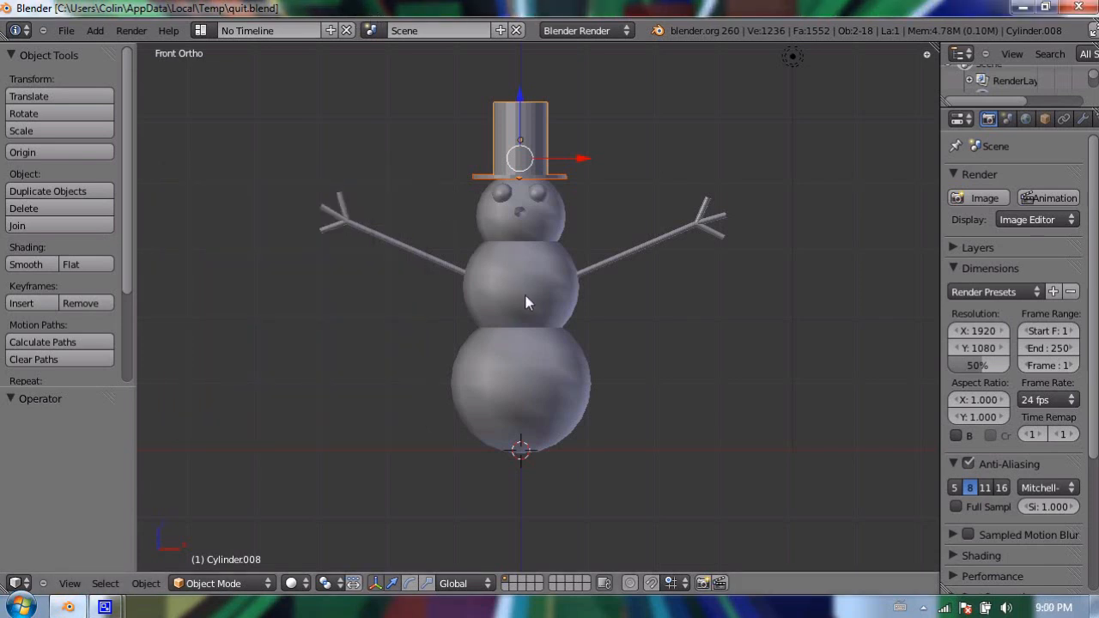
mouse_move(613, 212)
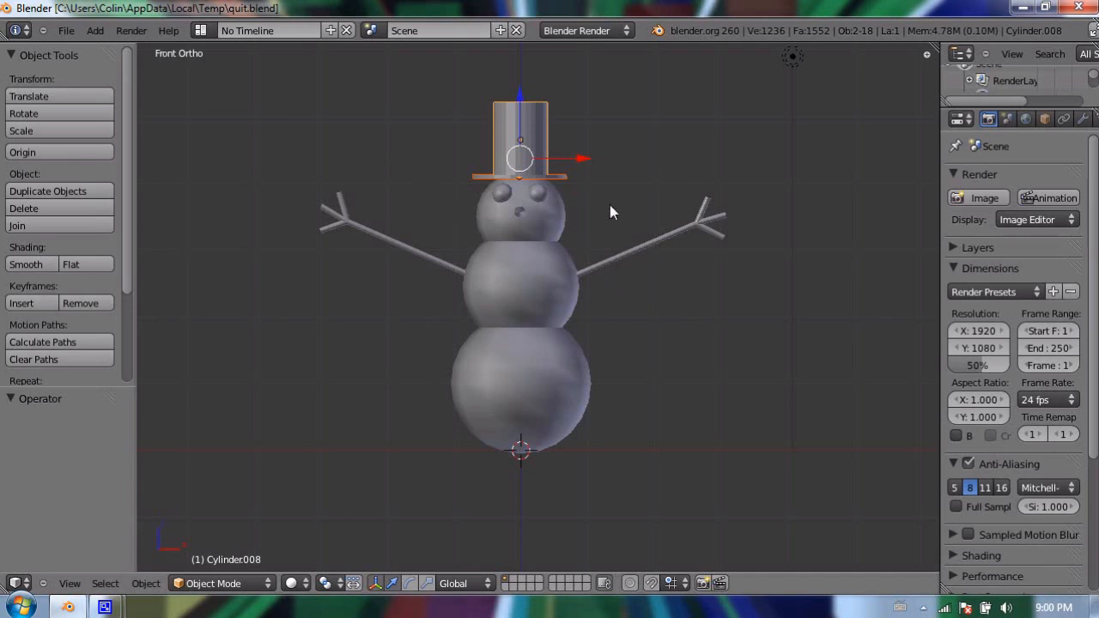
mouse_move(719, 230)
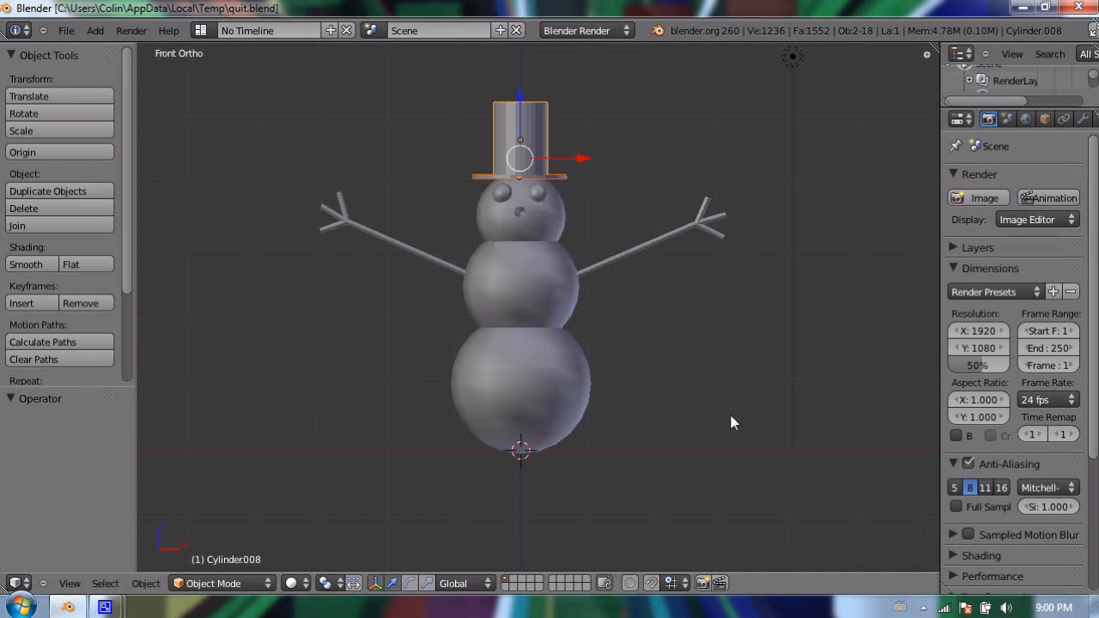
mouse_move(673, 374)
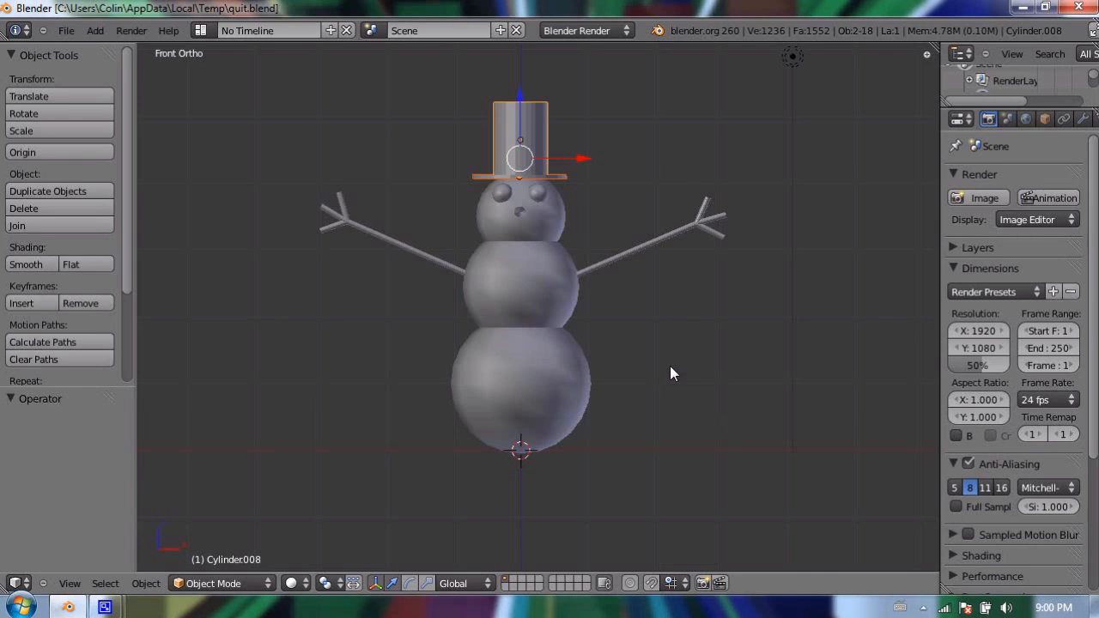
mouse_move(337, 216)
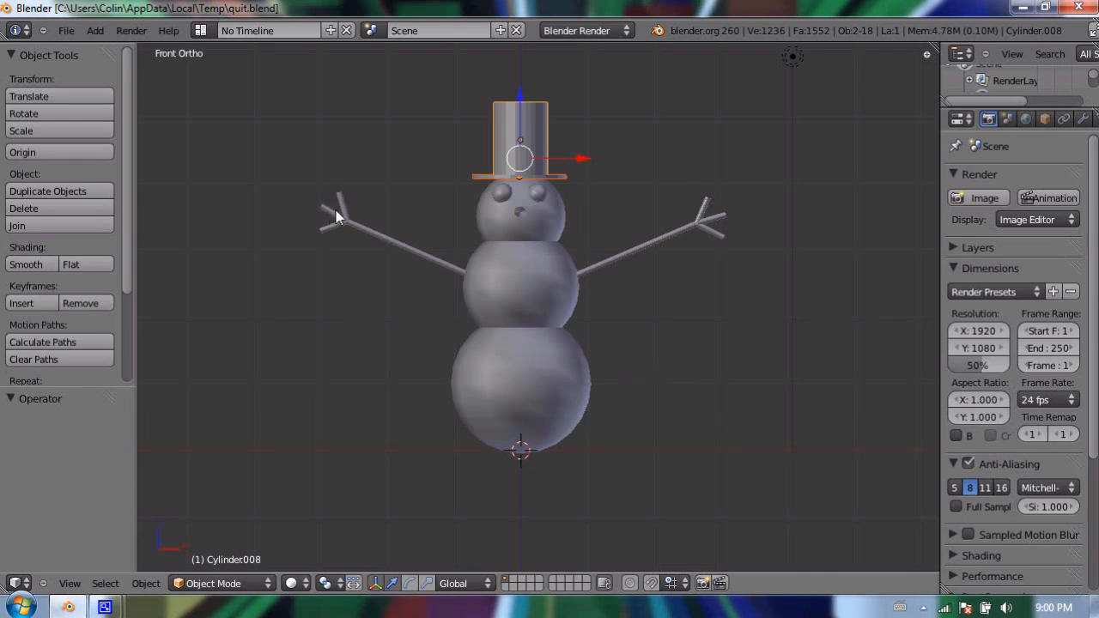
mouse_move(415, 211)
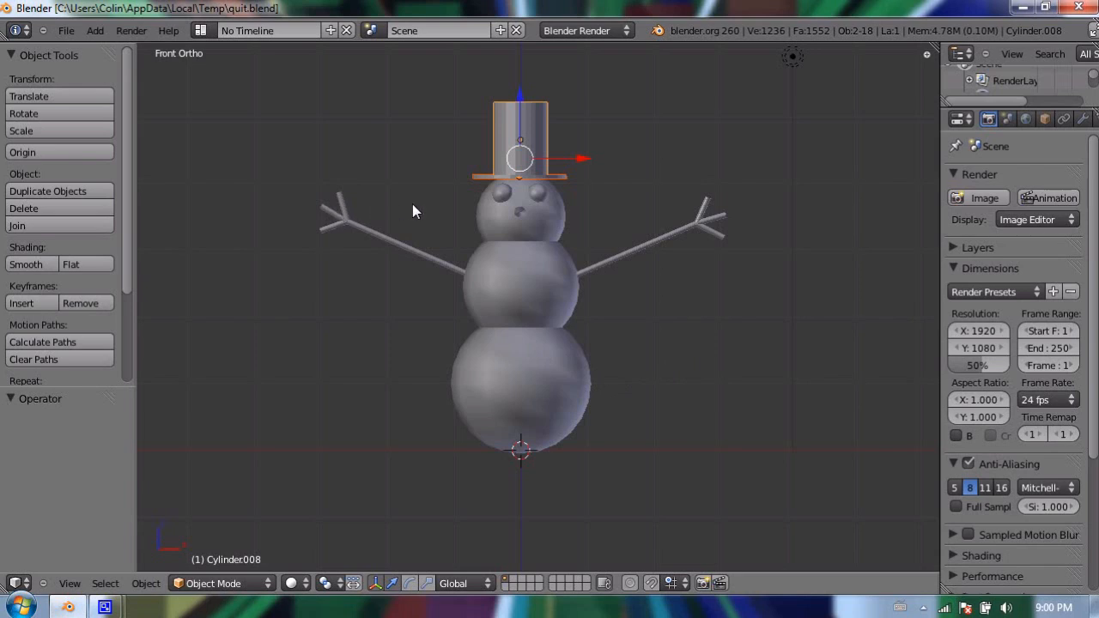
mouse_move(187, 114)
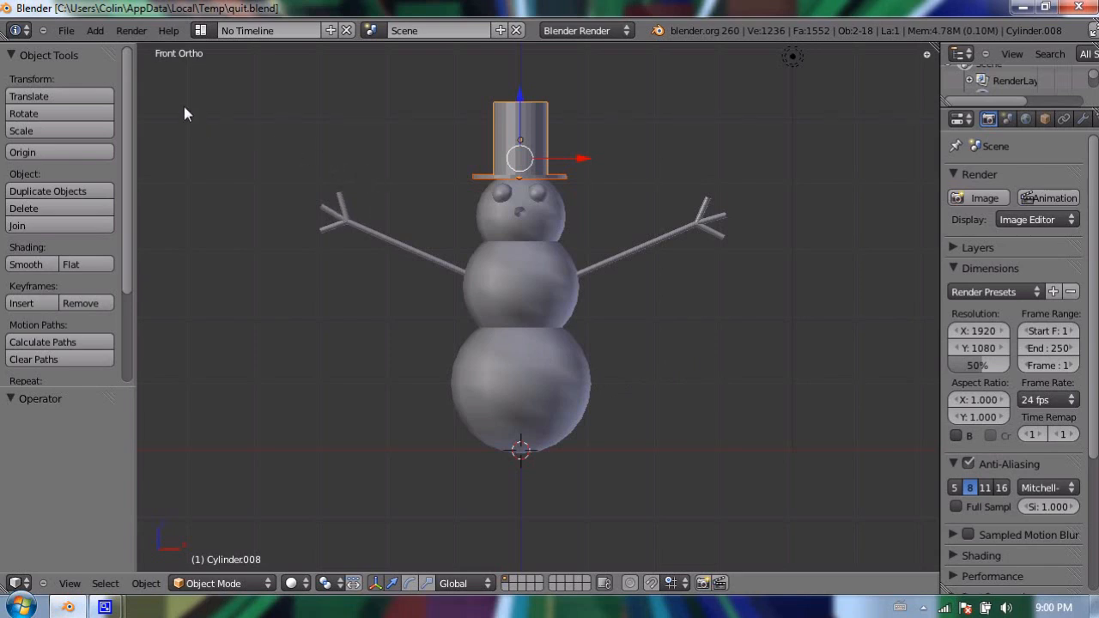
mouse_move(206, 123)
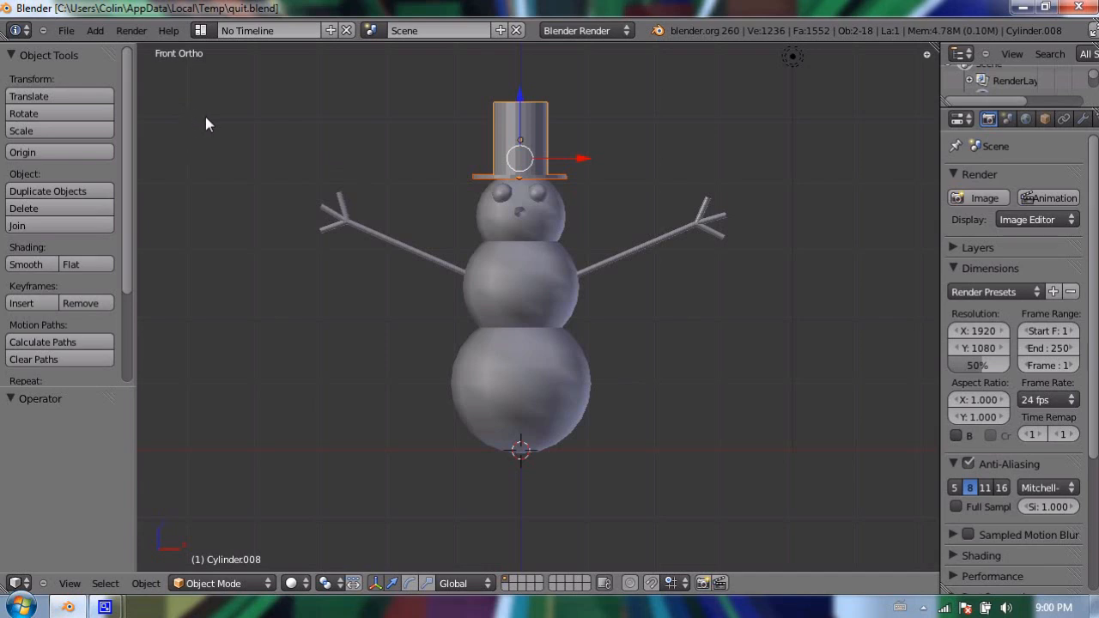
mouse_move(205, 137)
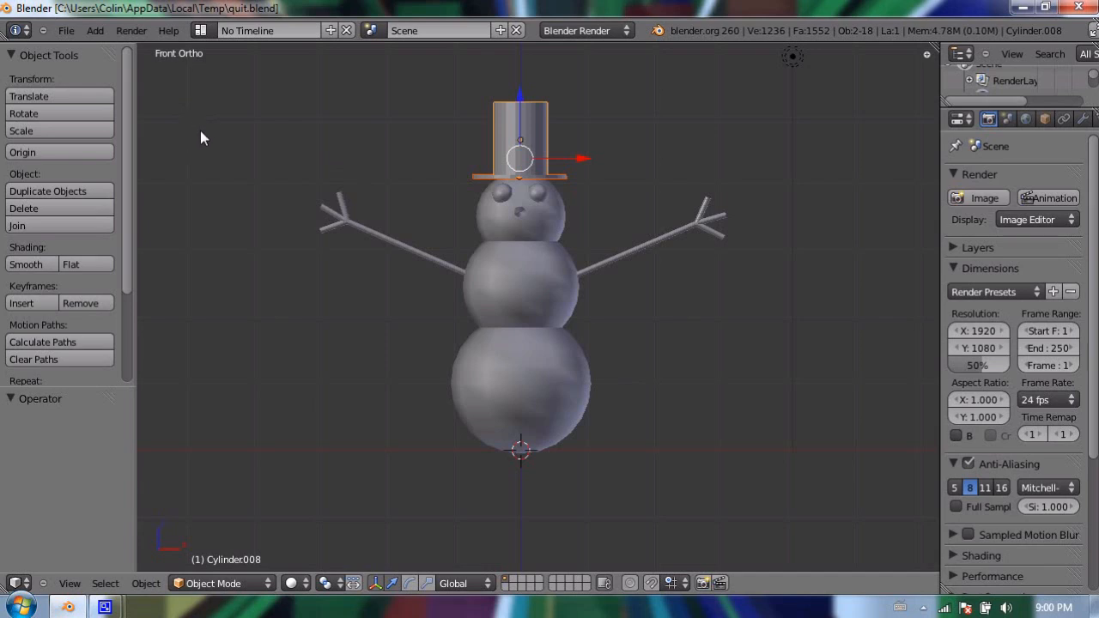
mouse_move(215, 130)
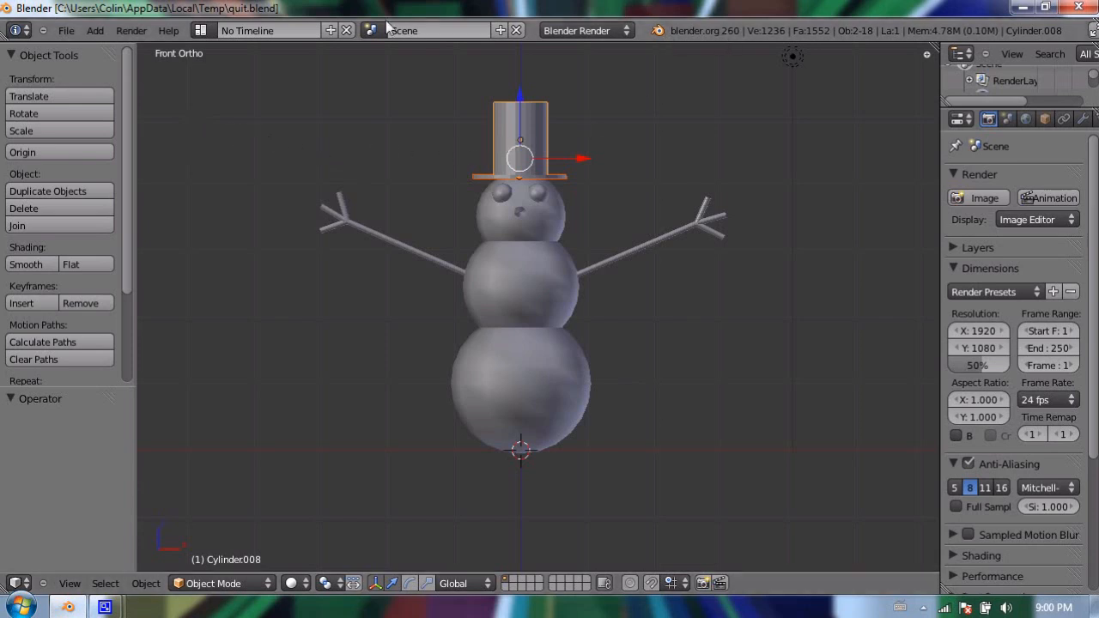
mouse_move(575, 137)
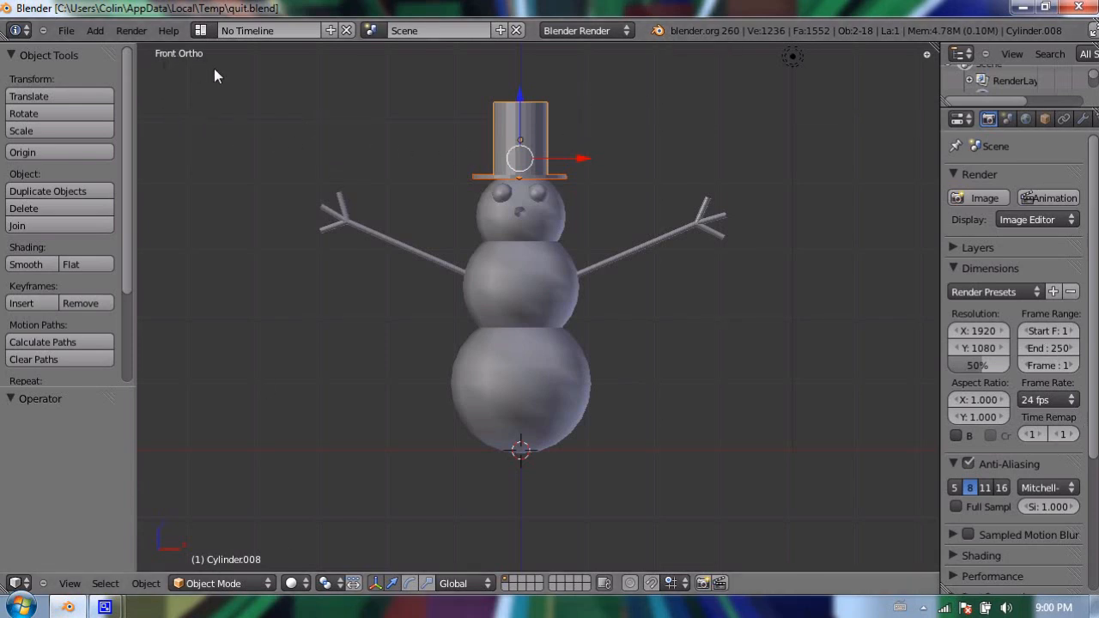
mouse_move(364, 192)
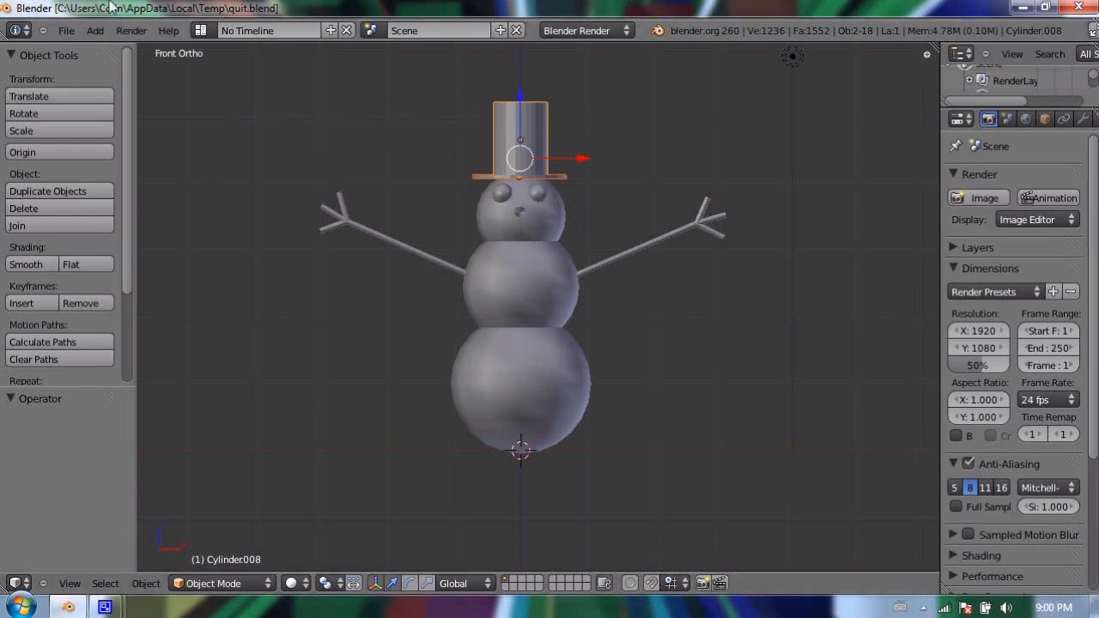
- Start Save As from the File menu, bringing up the file browser on the Temp folder
click(65, 31)
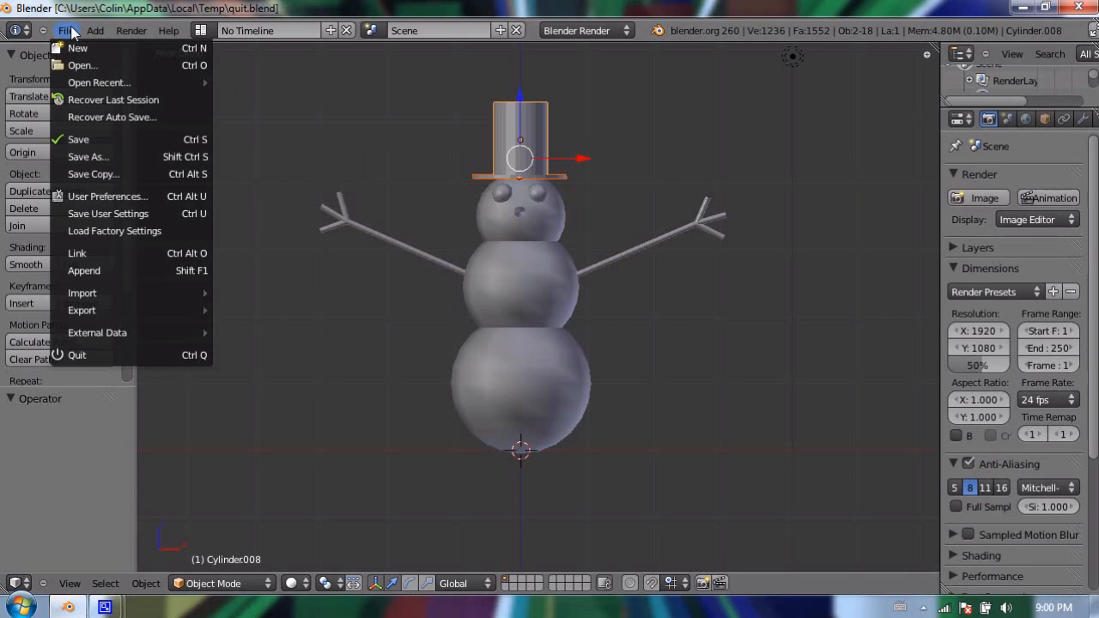
click(65, 31)
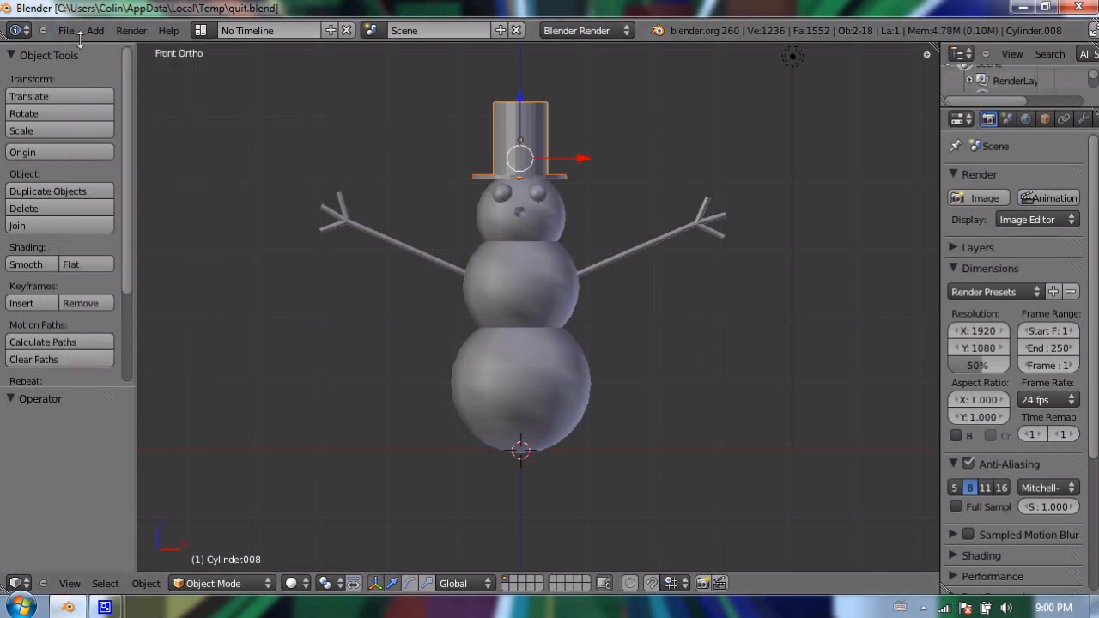
click(65, 31)
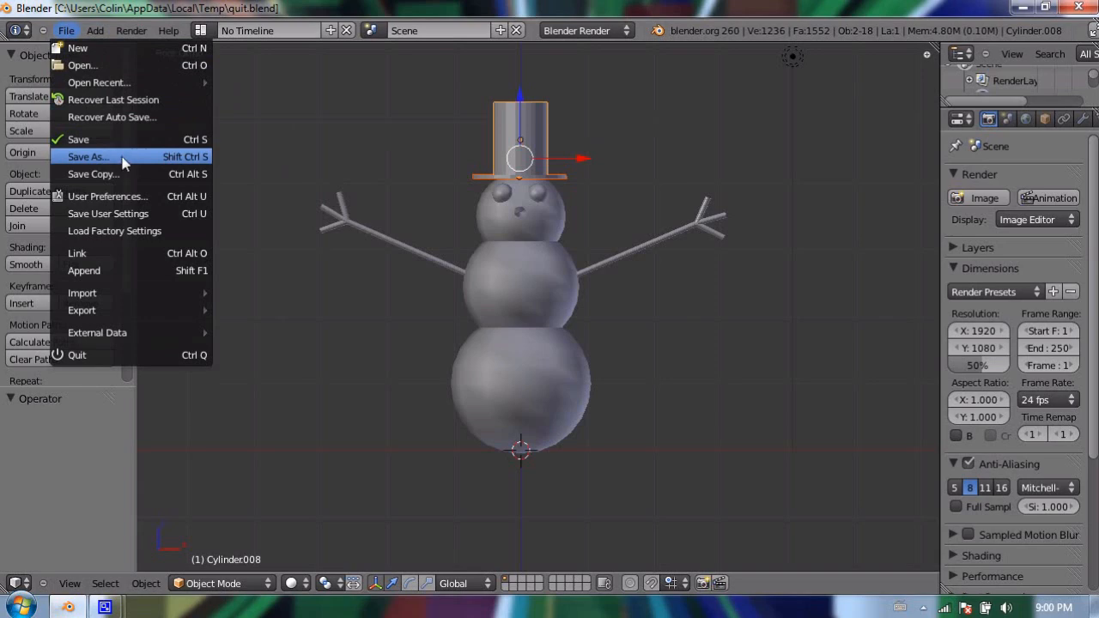
click(89, 156)
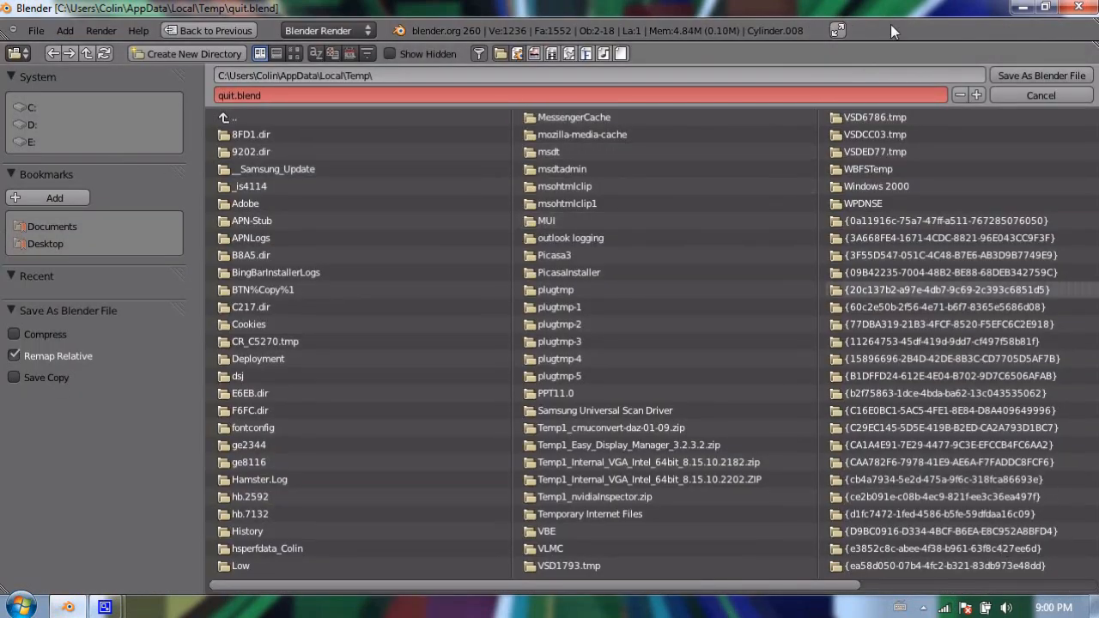
mouse_move(377, 271)
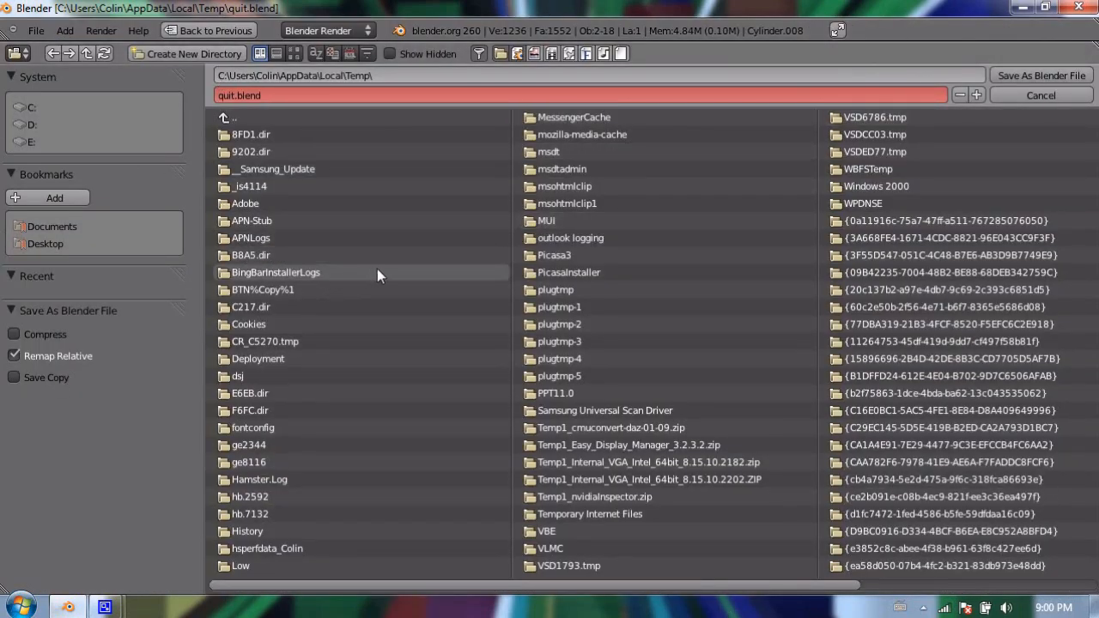
mouse_move(385, 257)
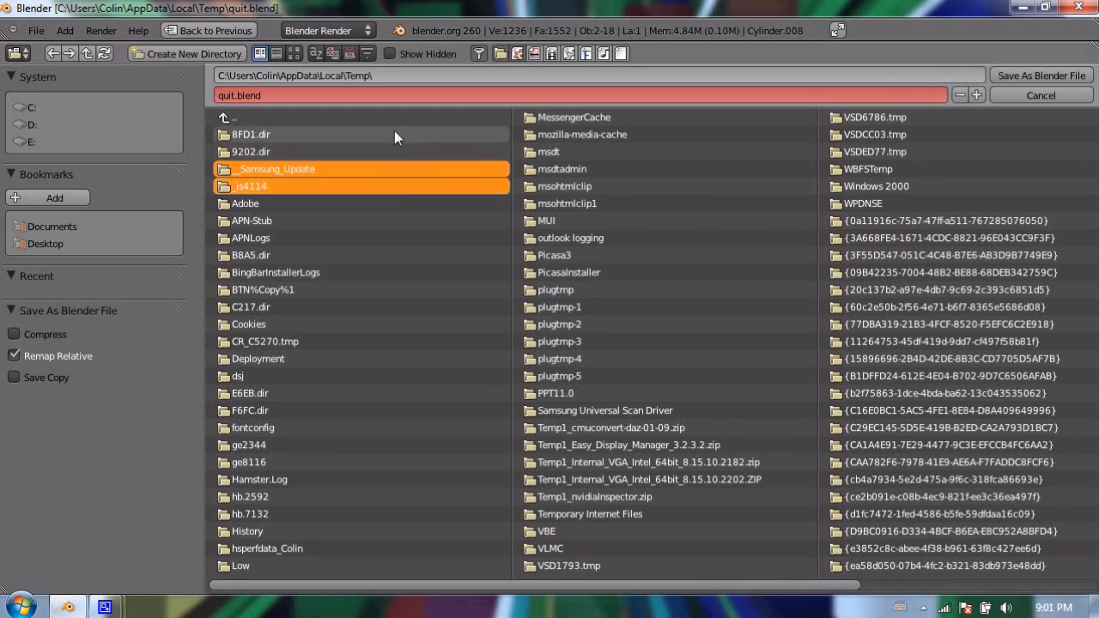
mouse_move(388, 144)
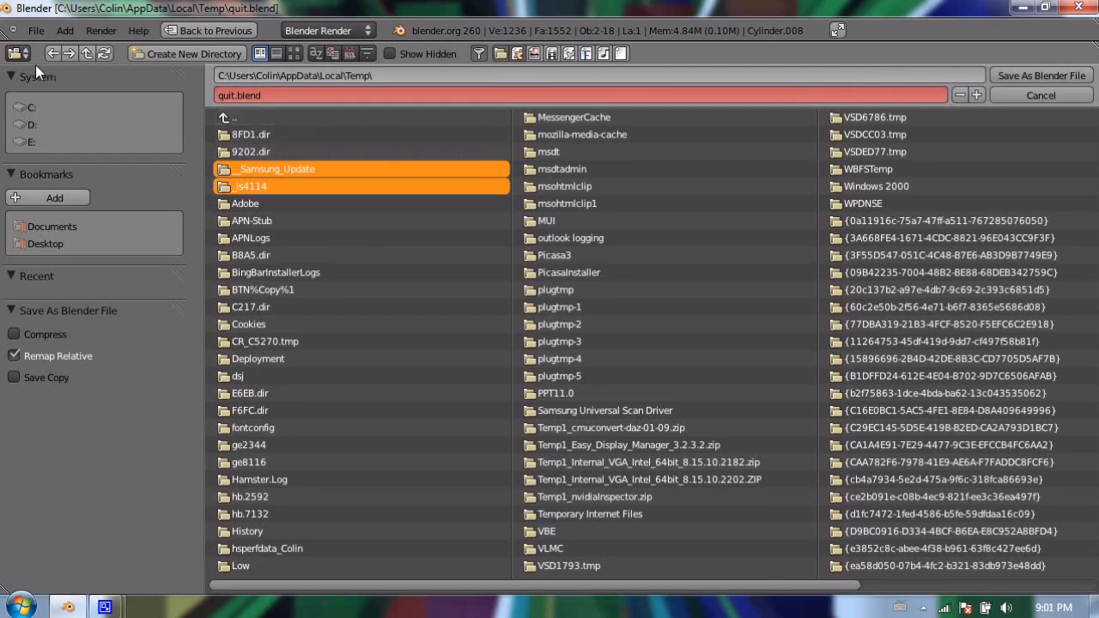
mouse_move(48, 188)
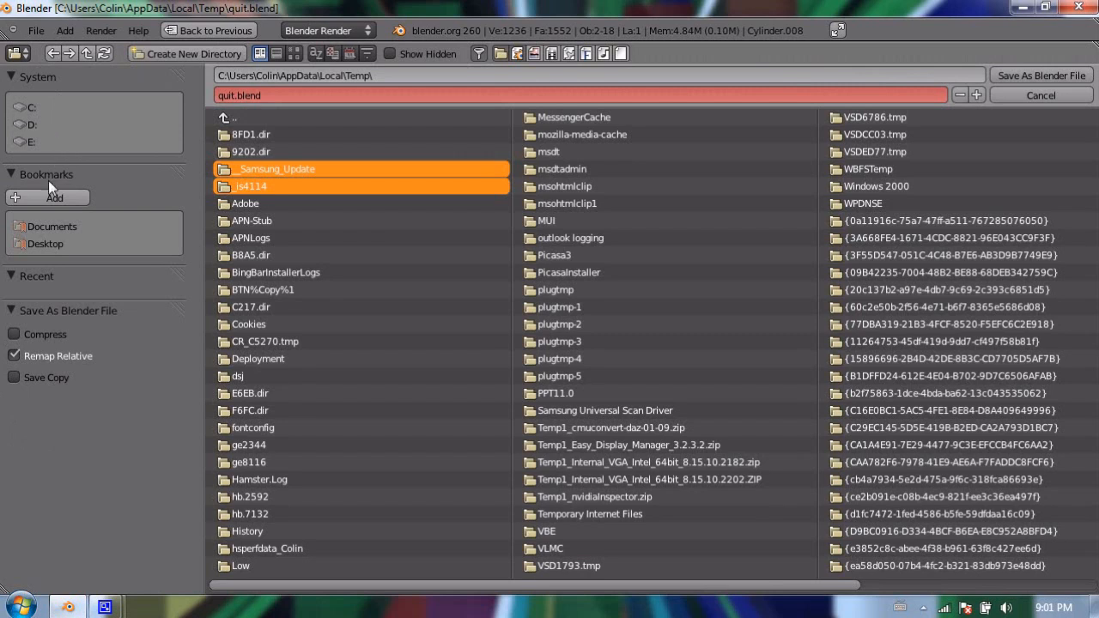
mouse_move(93, 261)
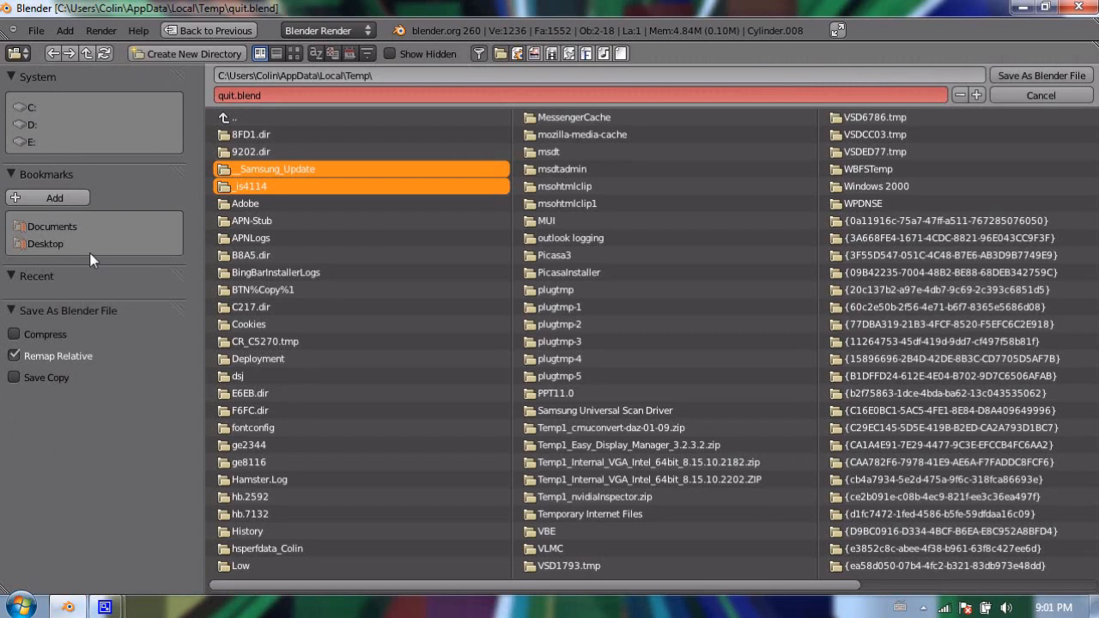
mouse_move(50, 249)
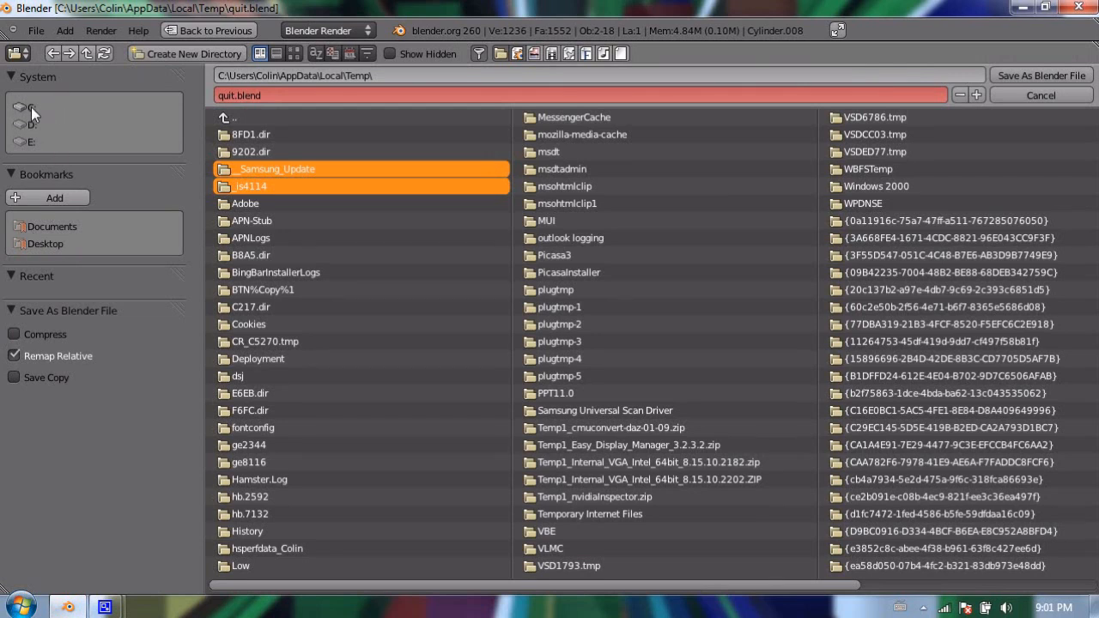
mouse_move(79, 141)
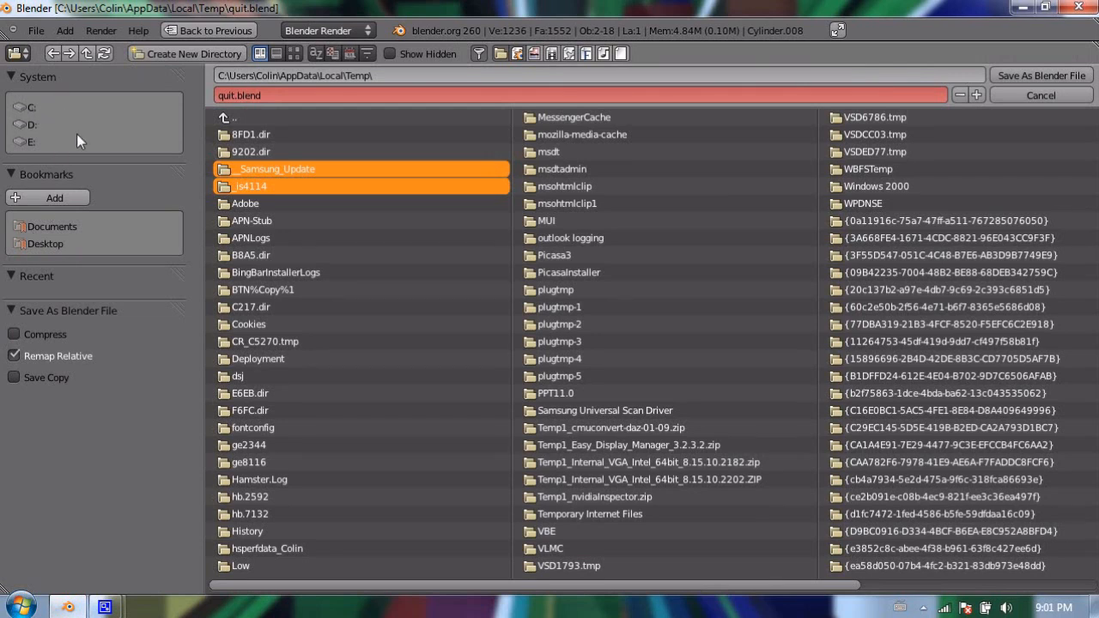
mouse_move(43, 144)
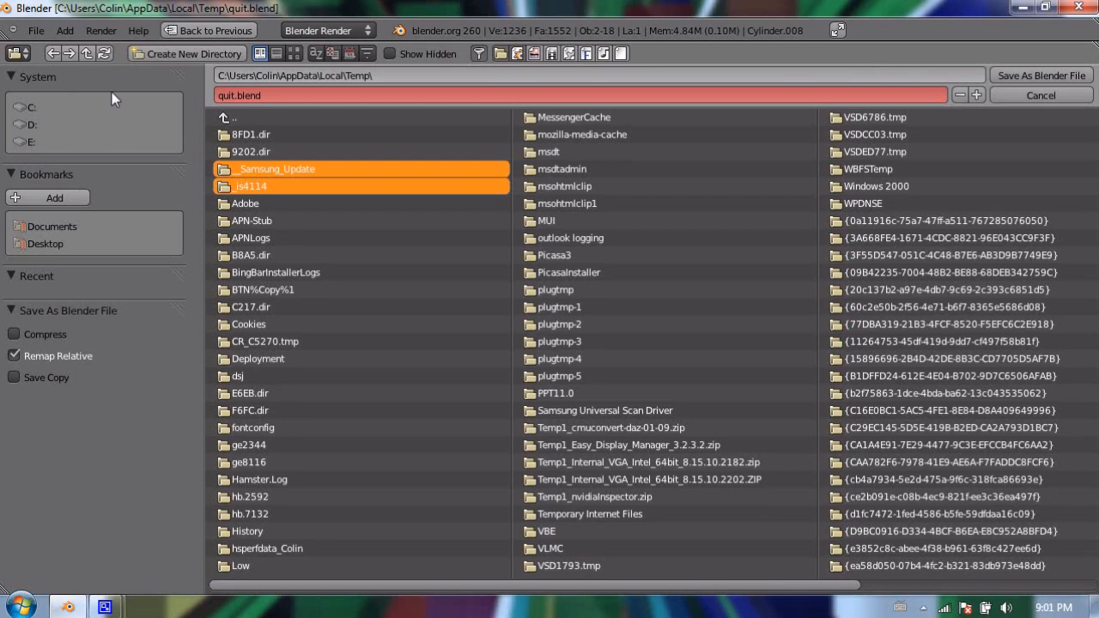
mouse_move(105, 112)
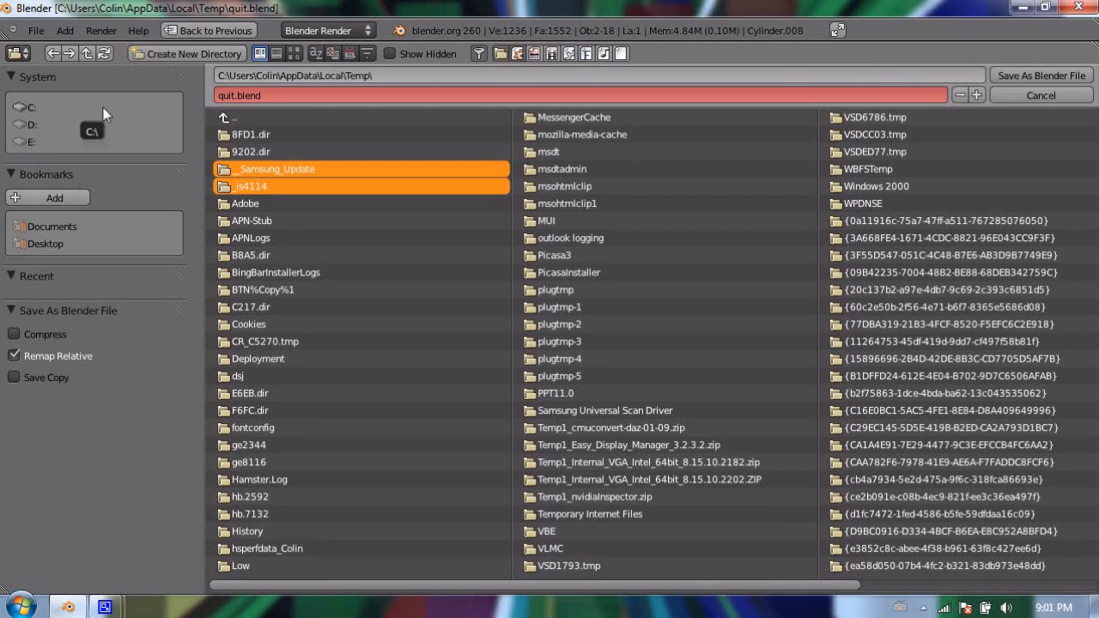
mouse_move(89, 110)
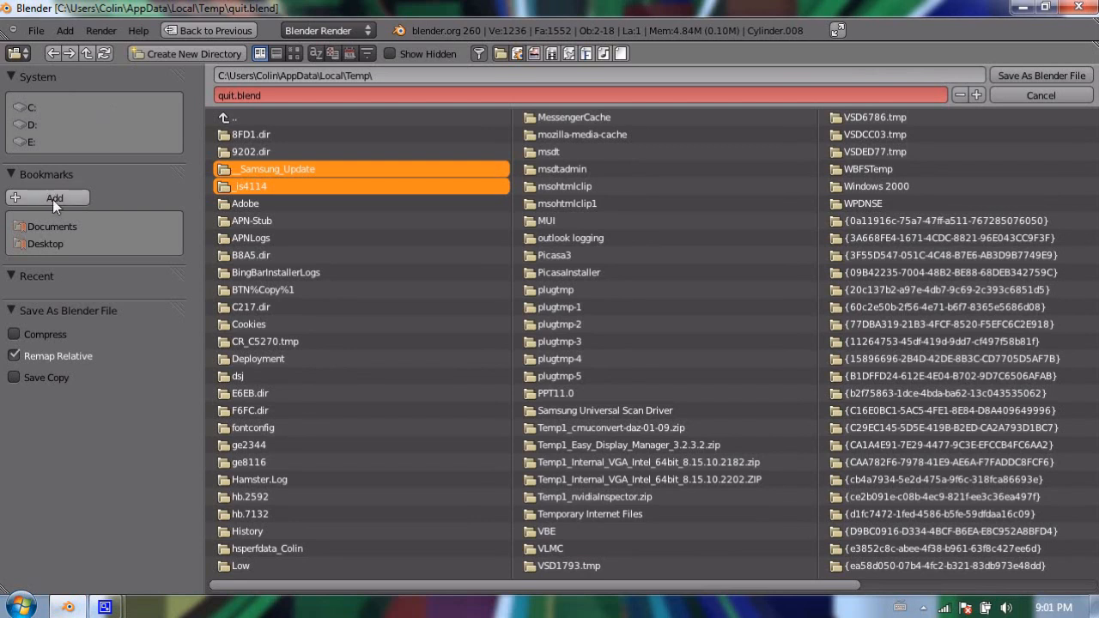
- Choose the Desktop bookmark as the save location, keeping quit.blend as the name
click(45, 244)
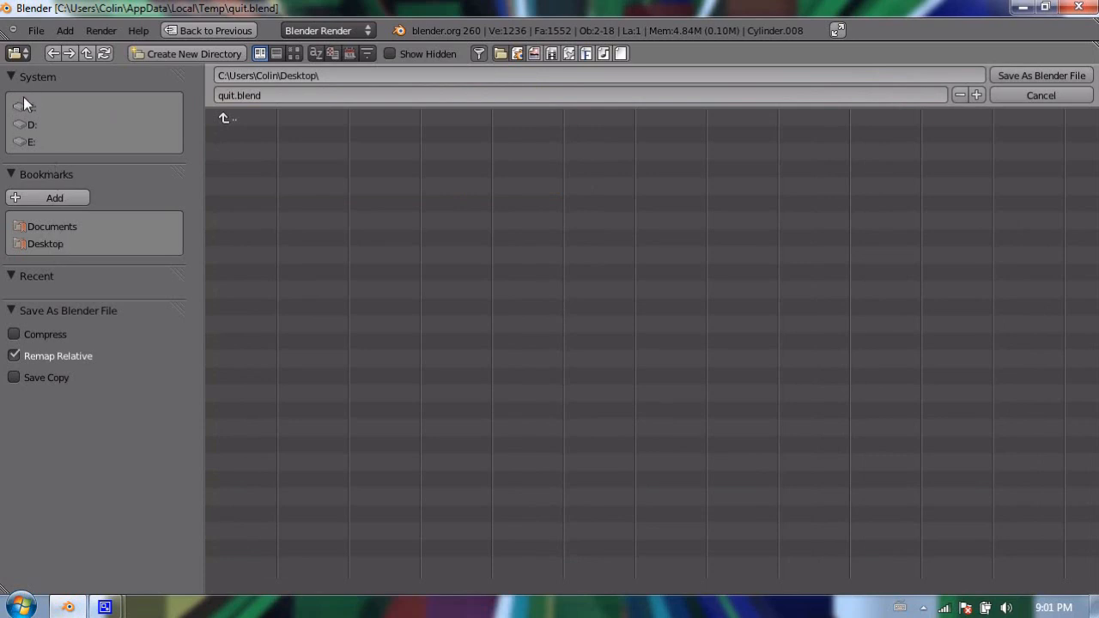
click(30, 106)
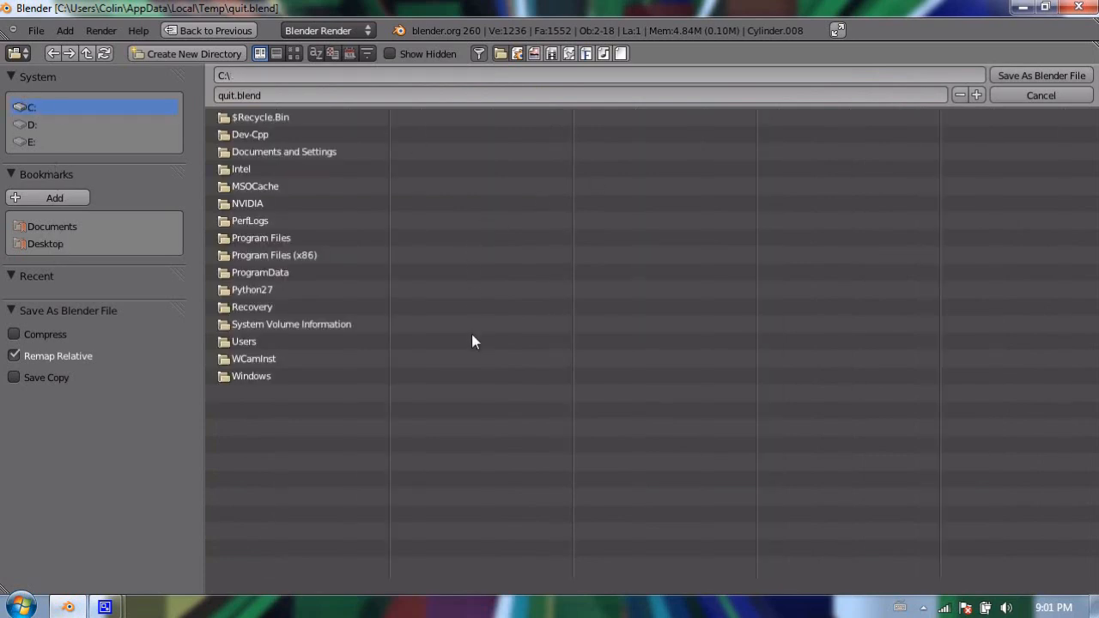
mouse_move(65, 220)
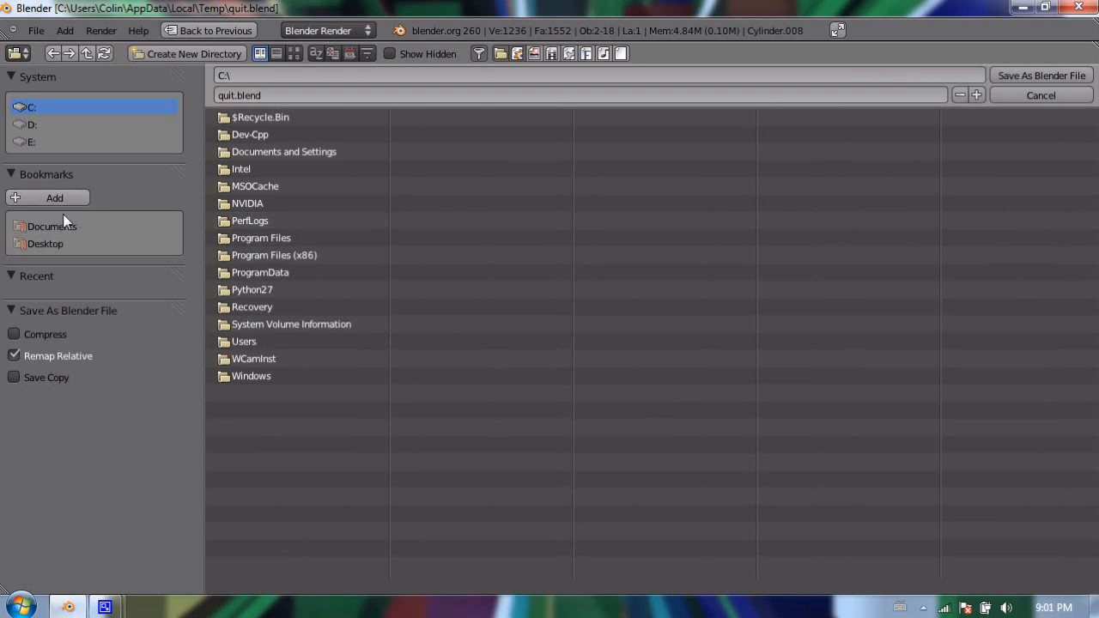
click(45, 244)
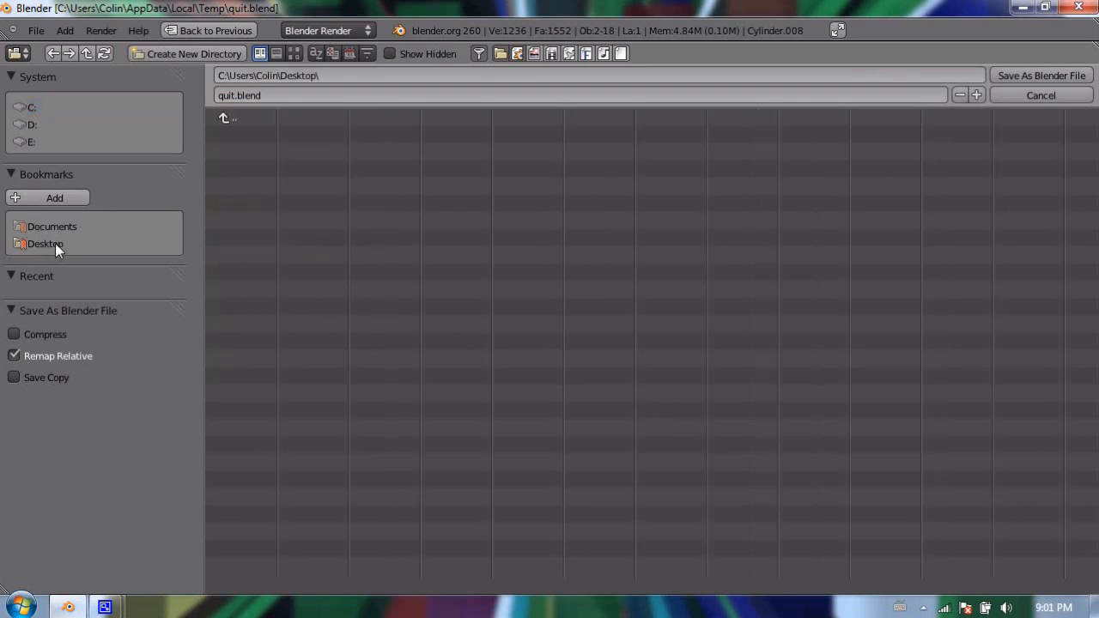
mouse_move(267, 148)
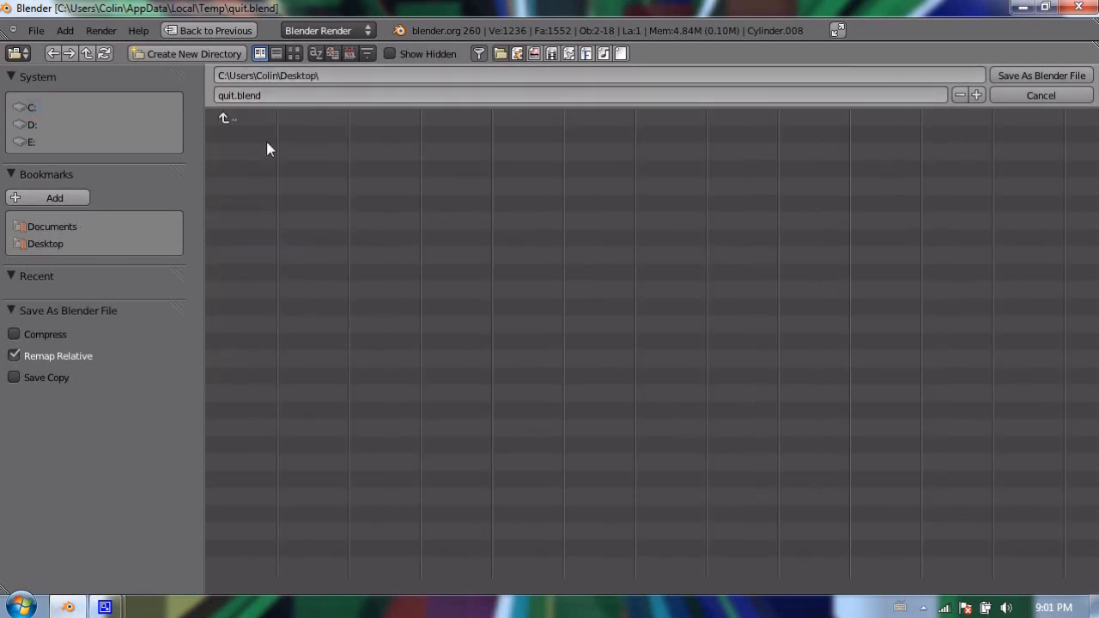
mouse_move(357, 273)
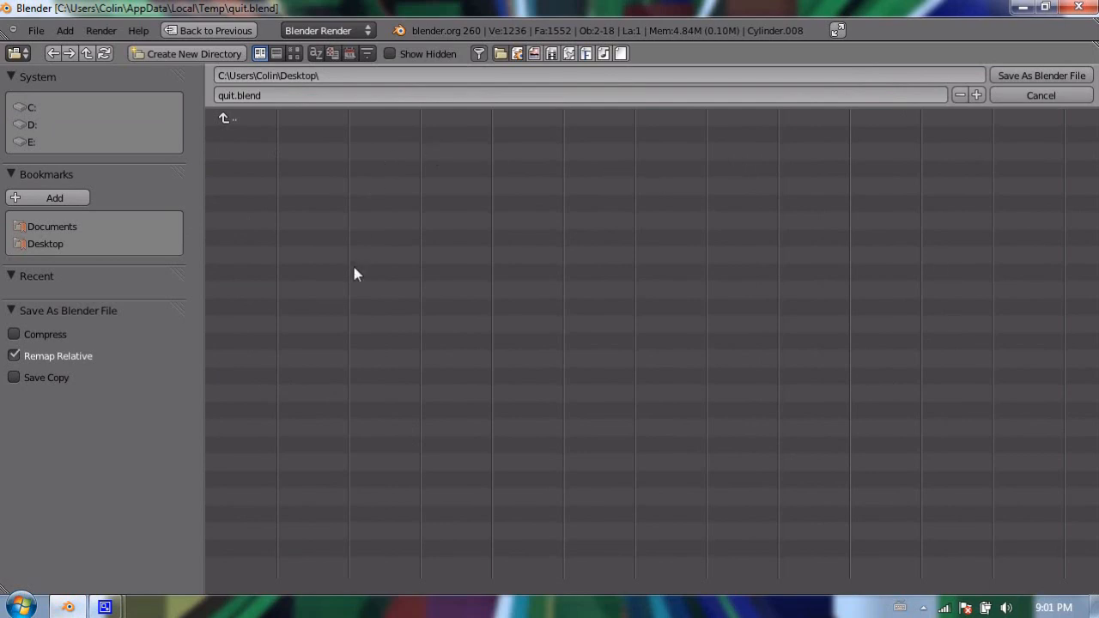
mouse_move(439, 137)
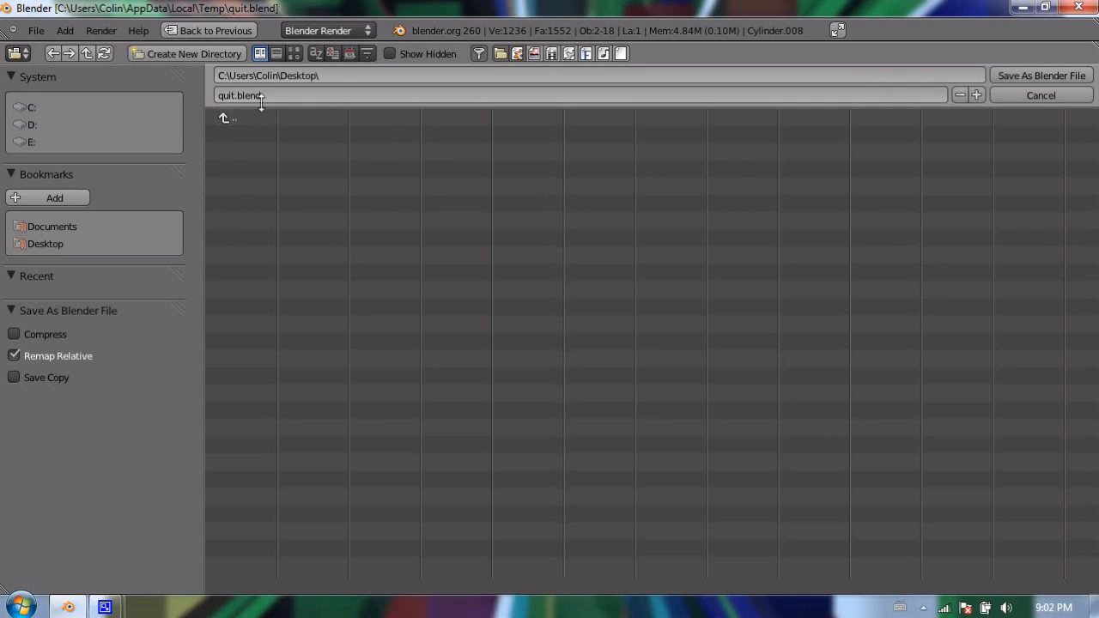
mouse_move(275, 103)
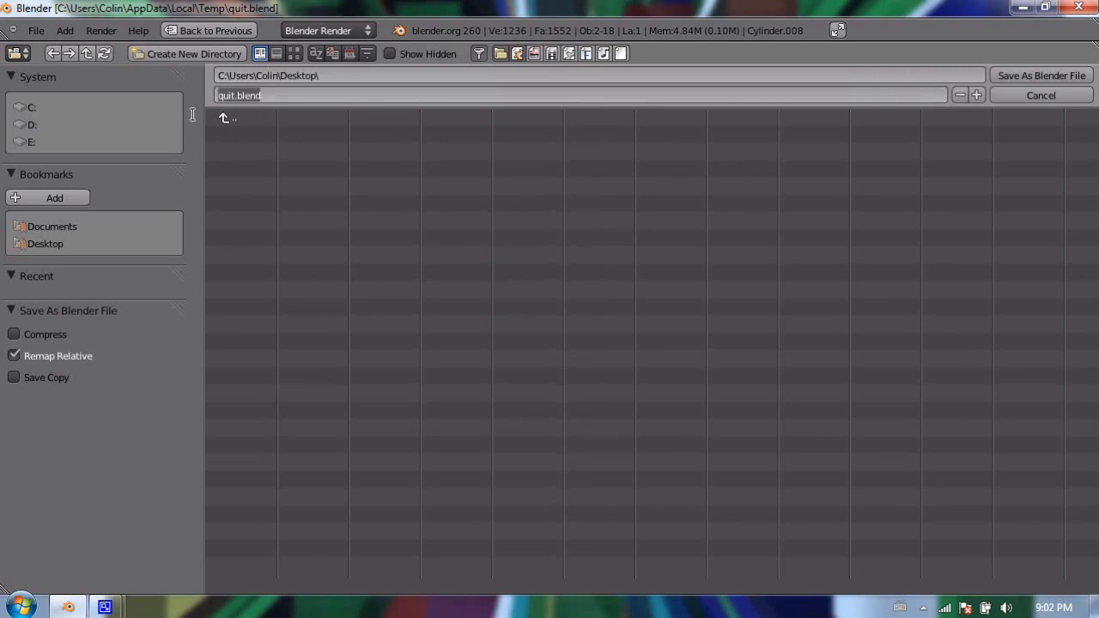
- Replace the file name with snowman_01 in the Save As browser
text(snowman_01)
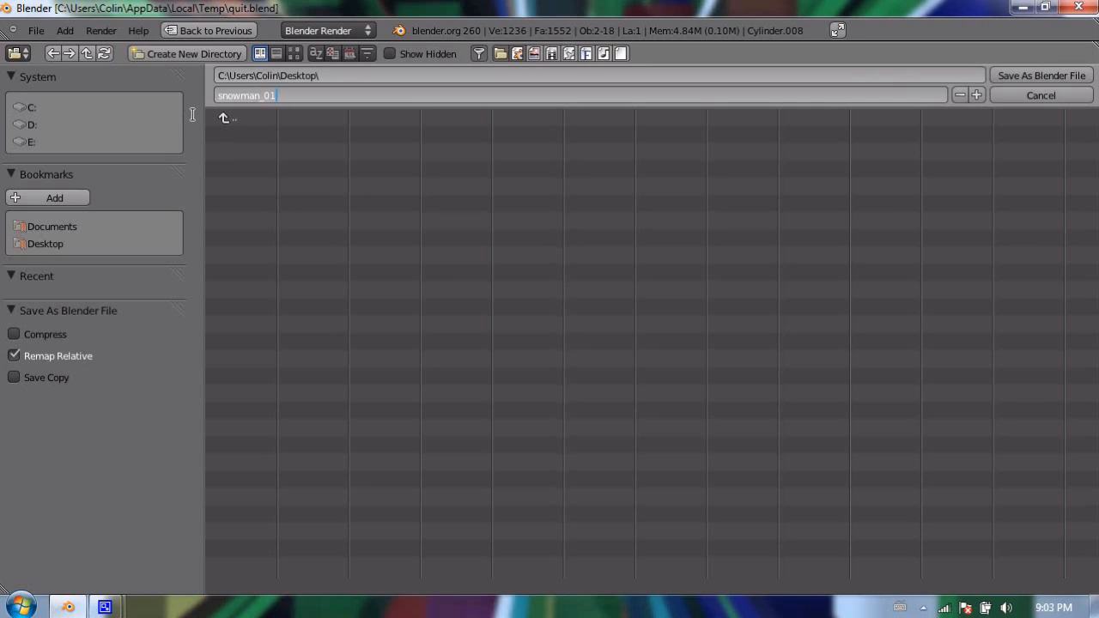
key(BackSpace)
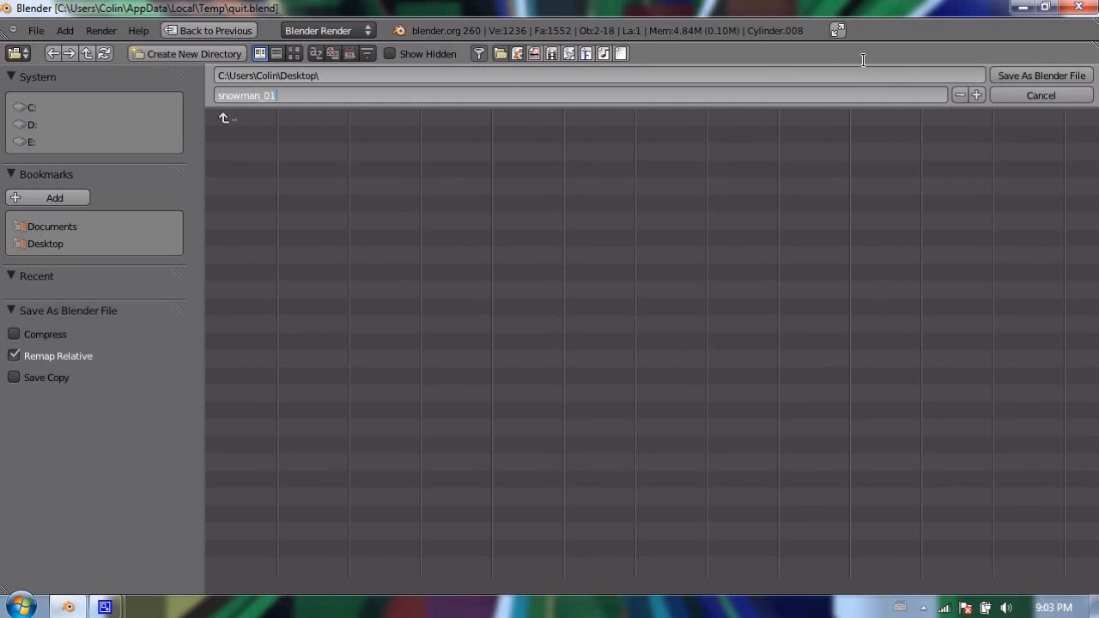
mouse_move(1027, 72)
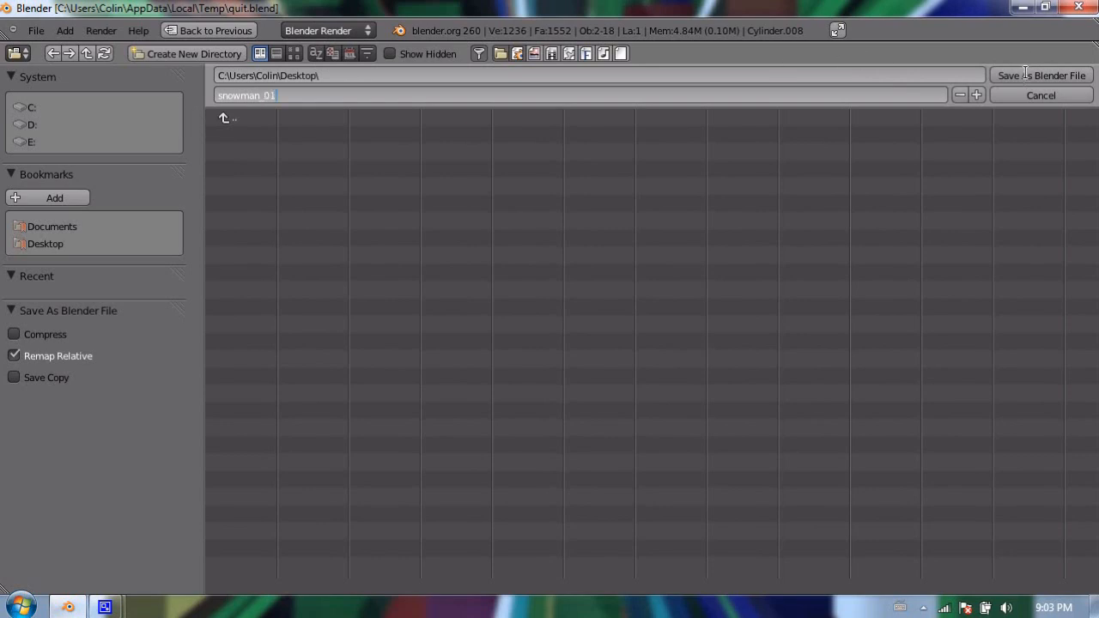
- Write snowman_01.blend to the Desktop and return to the snowman in the 3D view
click(1040, 76)
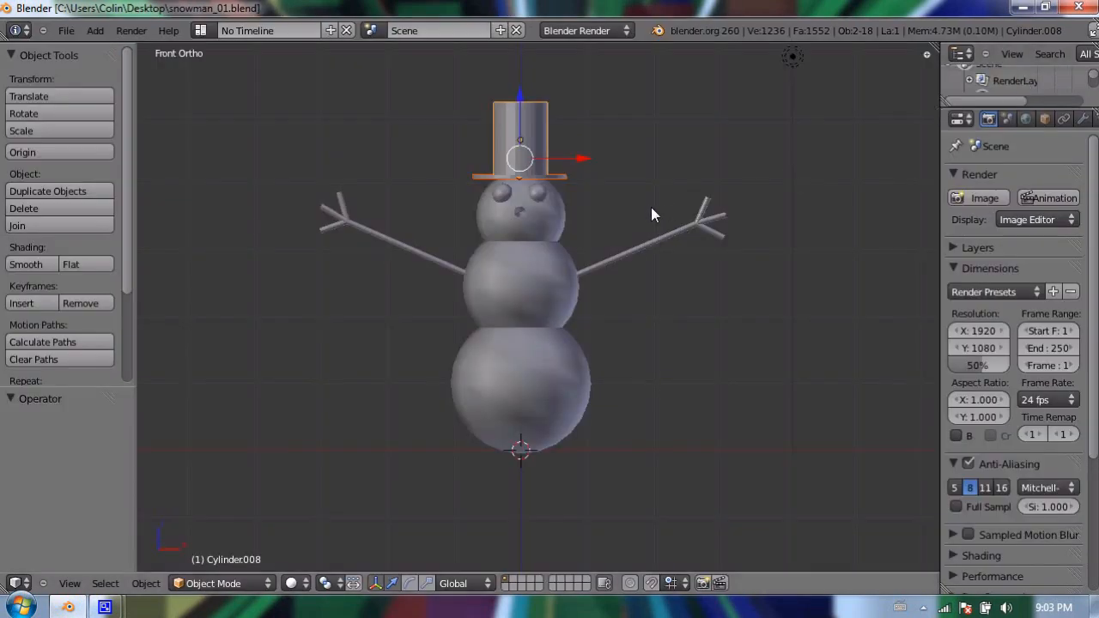
mouse_move(982, 6)
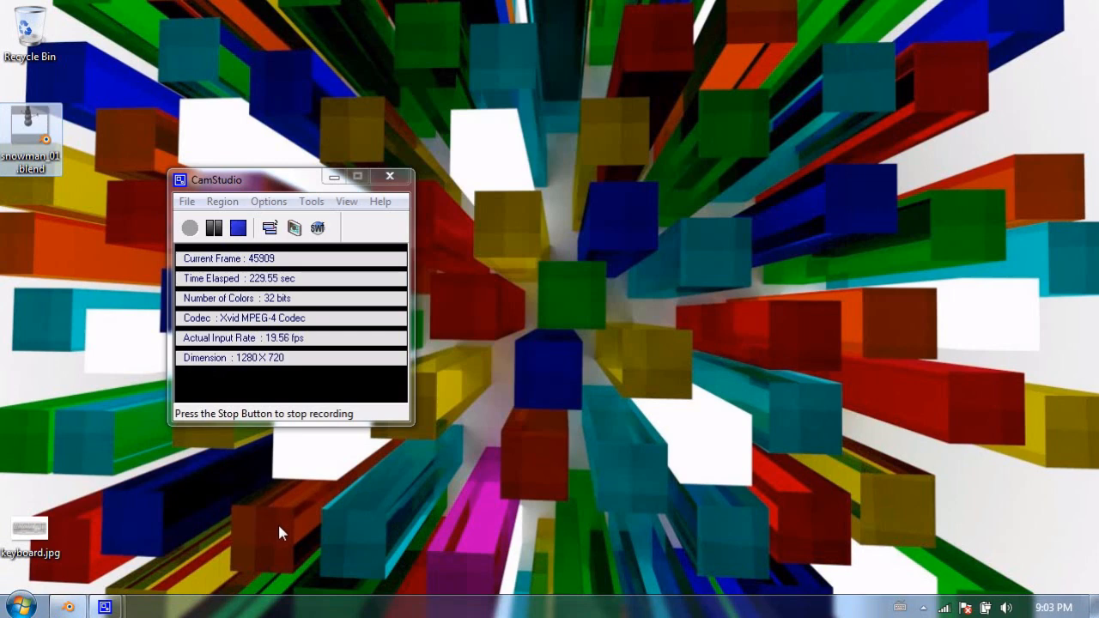
mouse_move(18, 604)
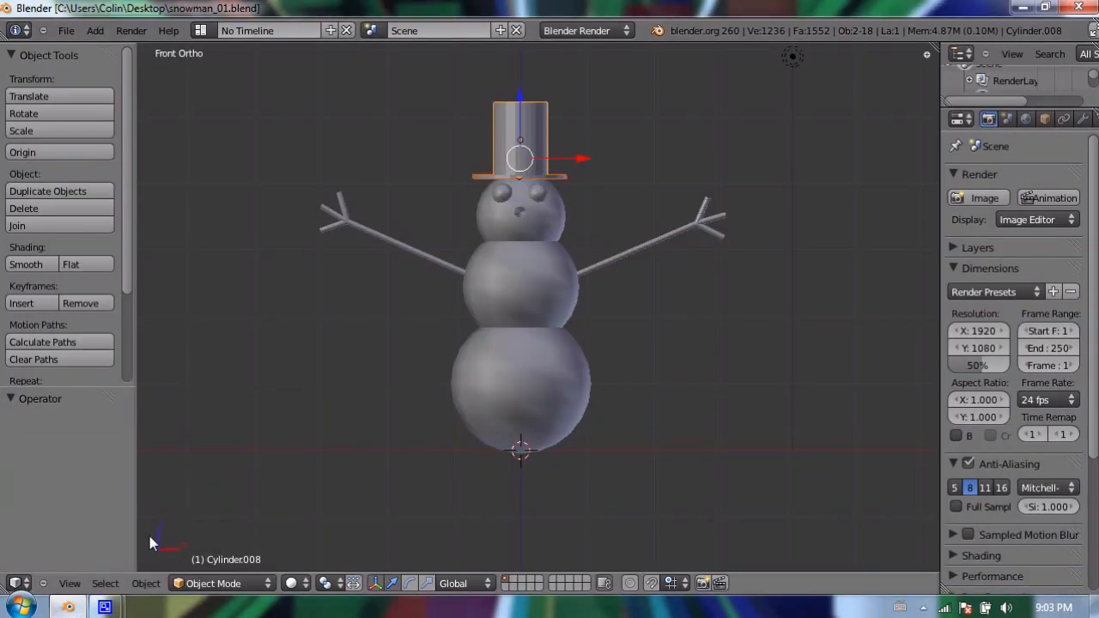
- Add a small icosphere below the nose and duplicate it into a curved five-sphere smile
scroll(up, 3)
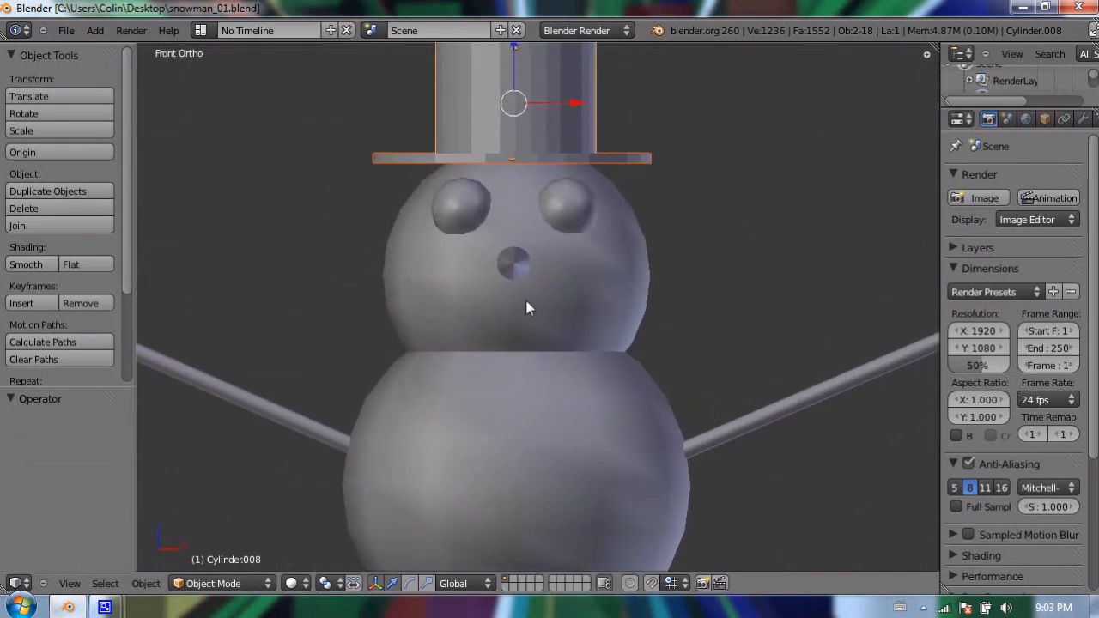
mouse_move(724, 273)
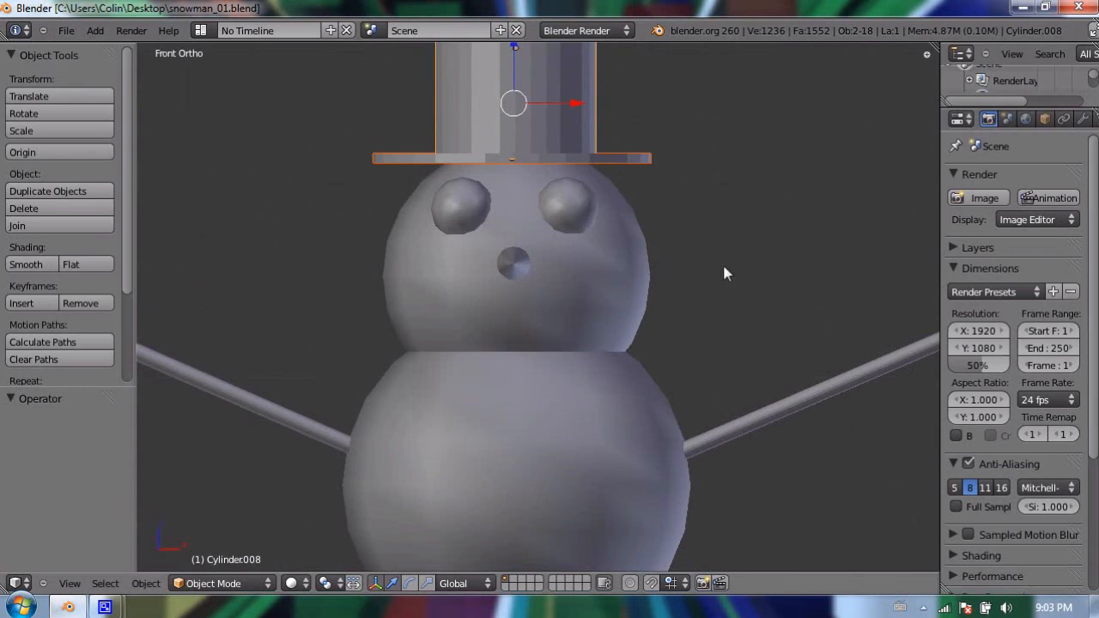
click(747, 275)
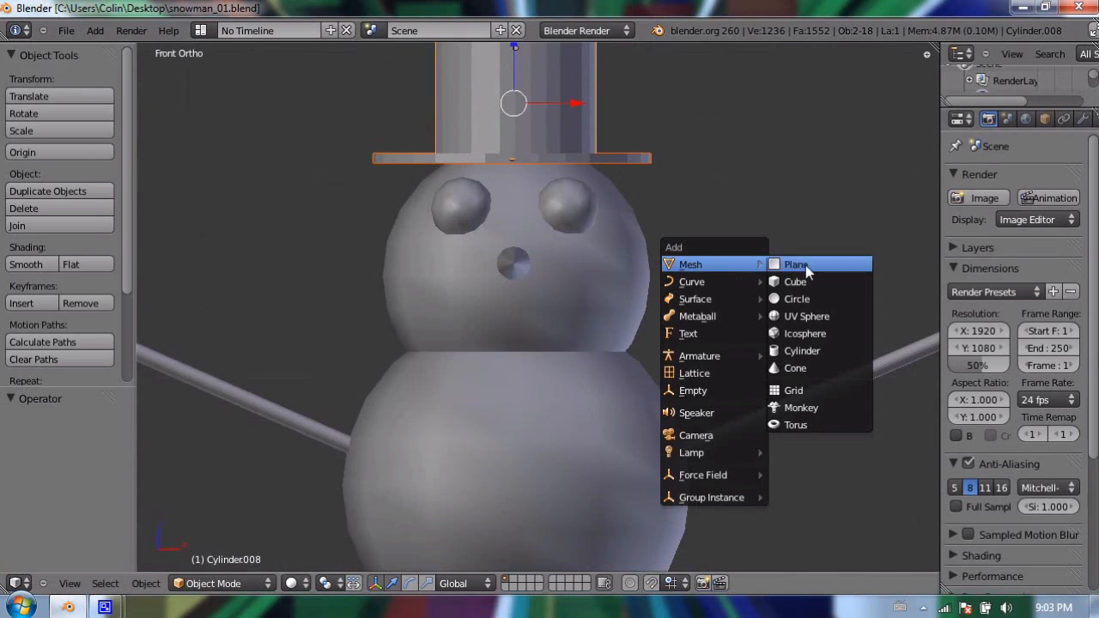
click(804, 333)
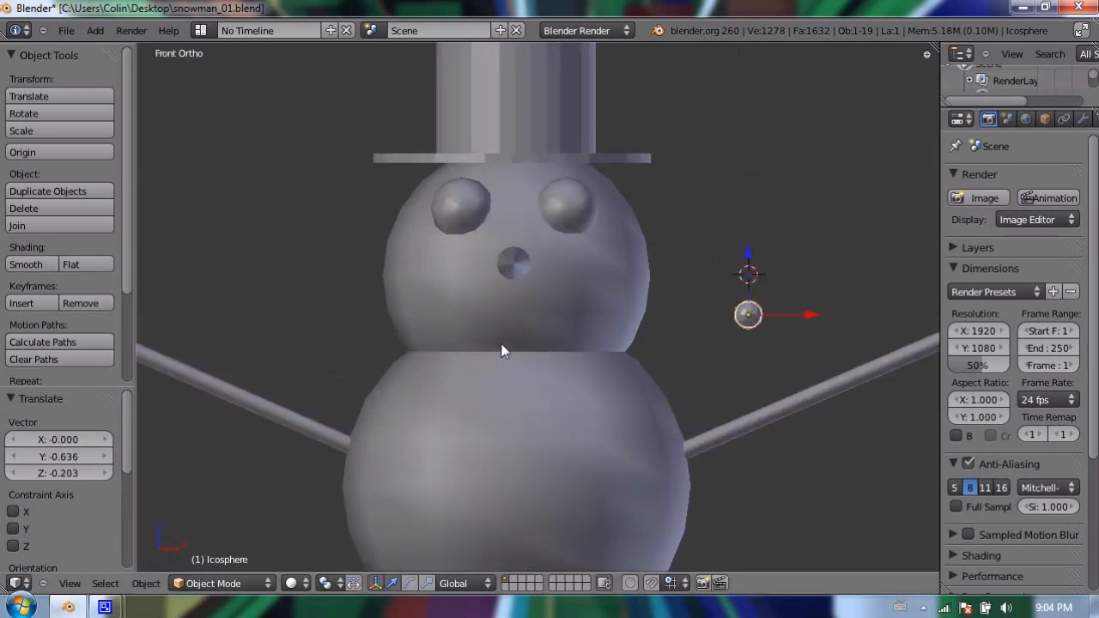
drag(747, 312, 491, 313)
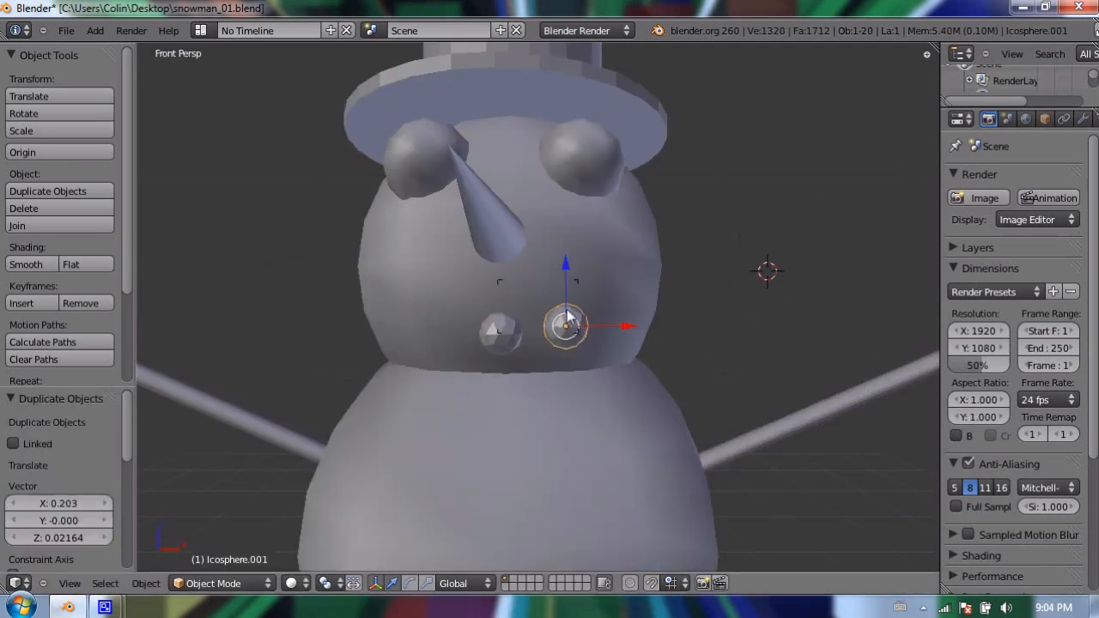
key(KP_5)
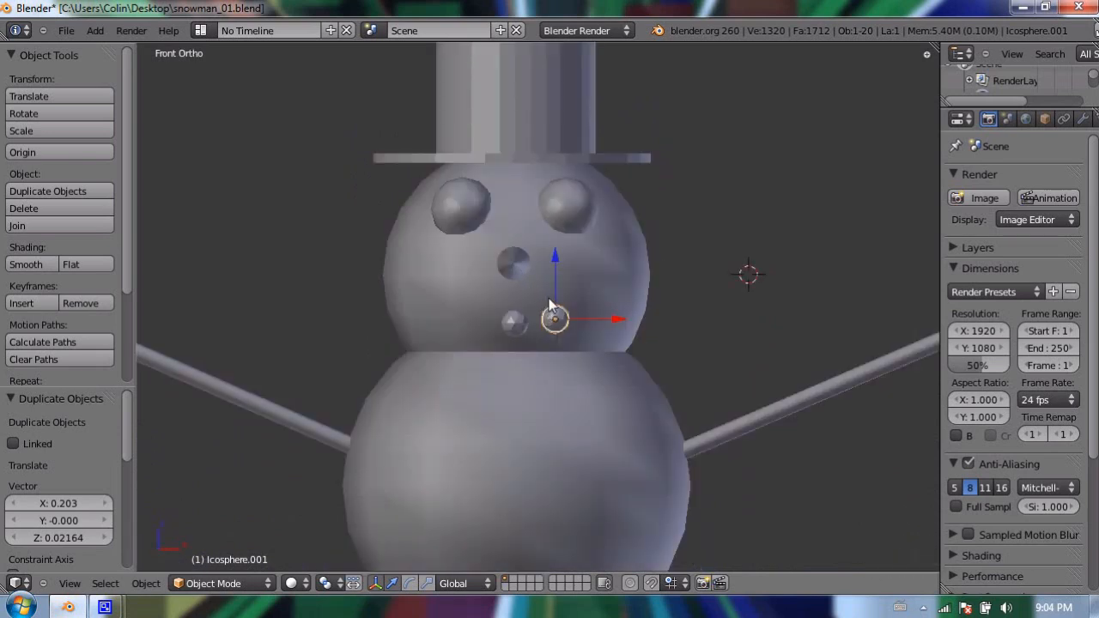
drag(553, 319, 587, 300)
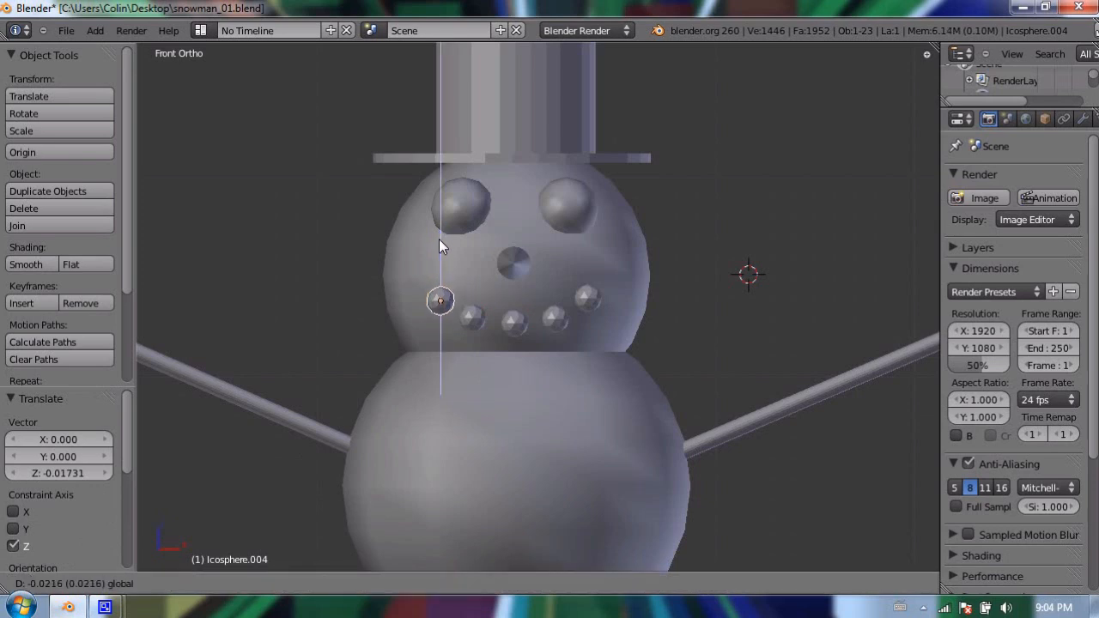
- Increment the name to snowman_02.blend with the + button and save it to the Desktop
click(65, 31)
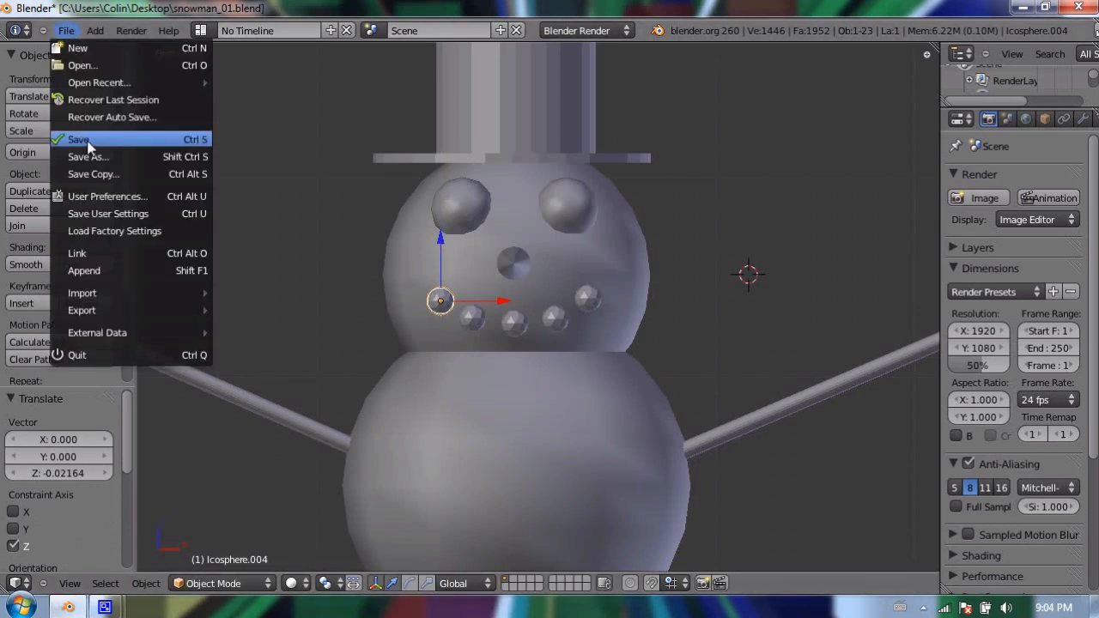
mouse_move(79, 139)
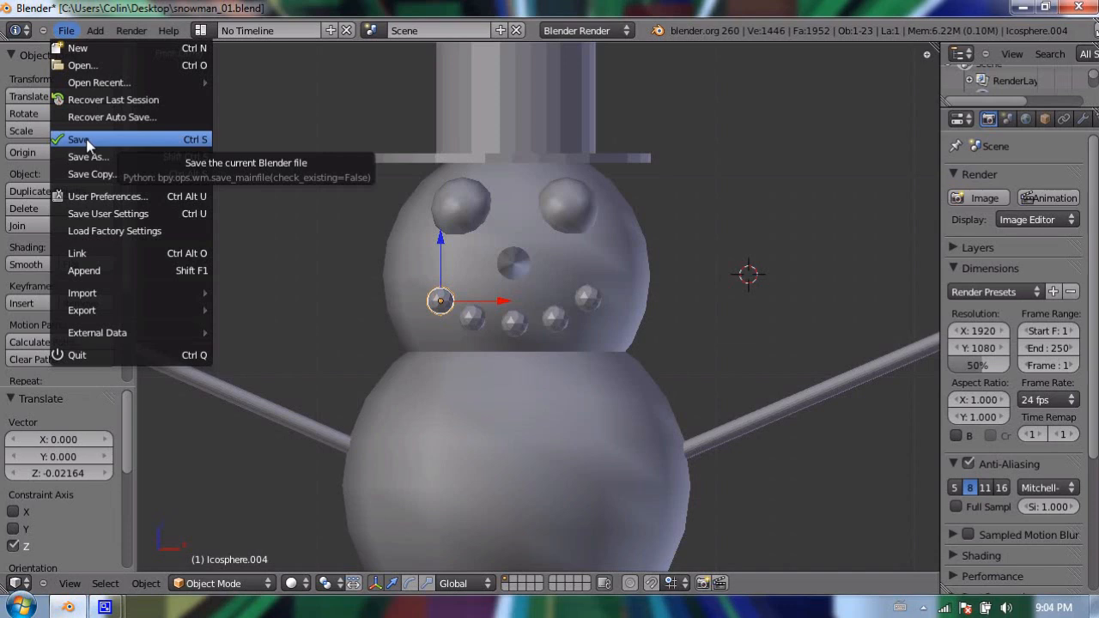
click(89, 157)
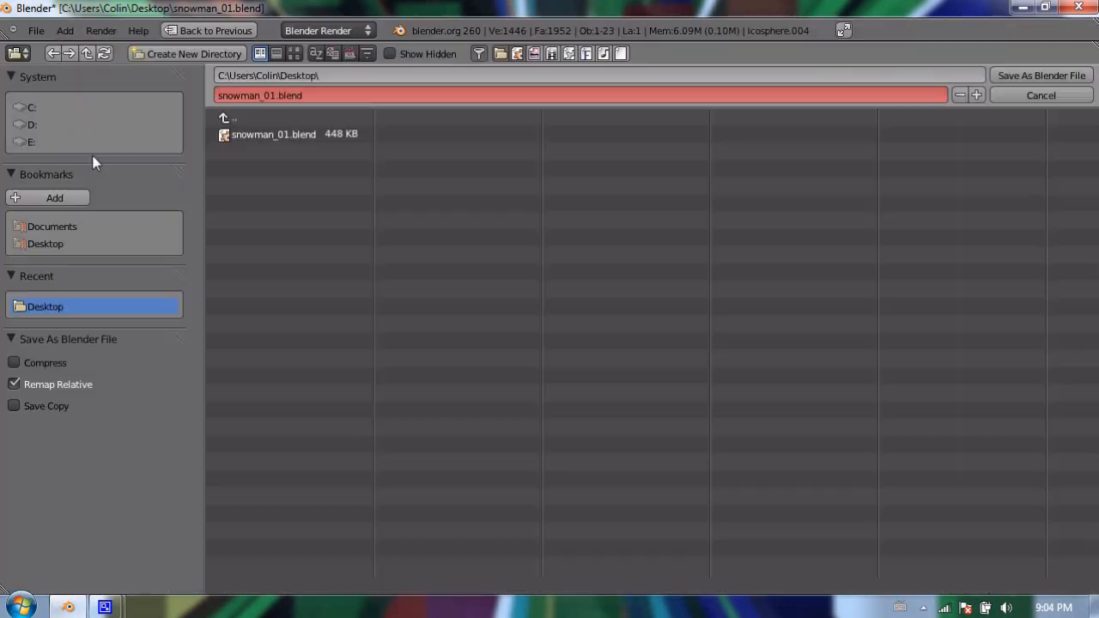
mouse_move(249, 116)
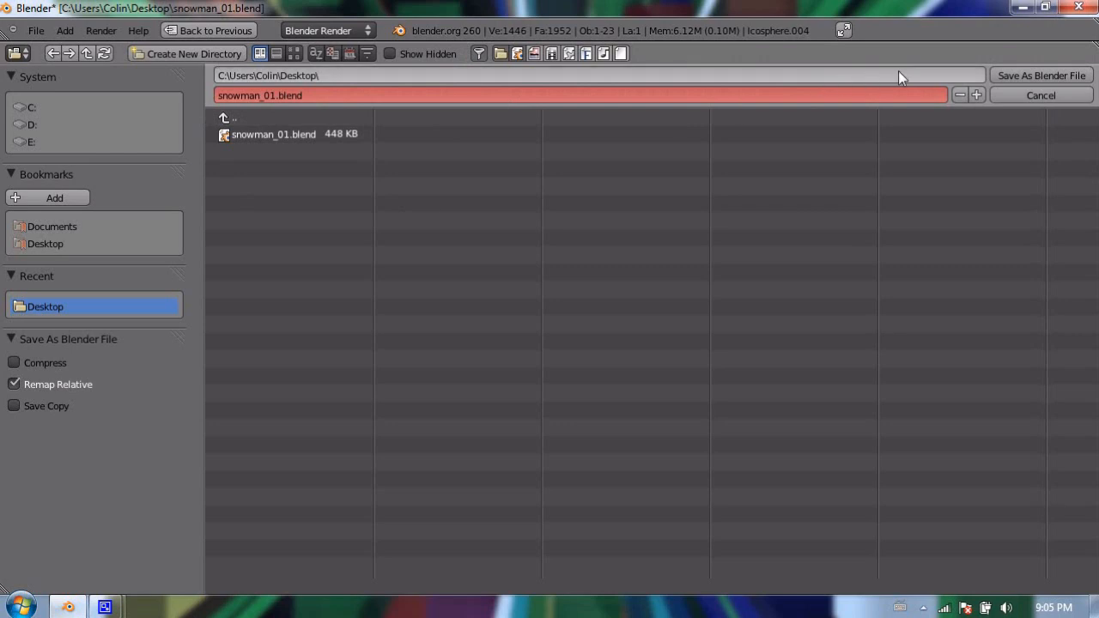
mouse_move(975, 95)
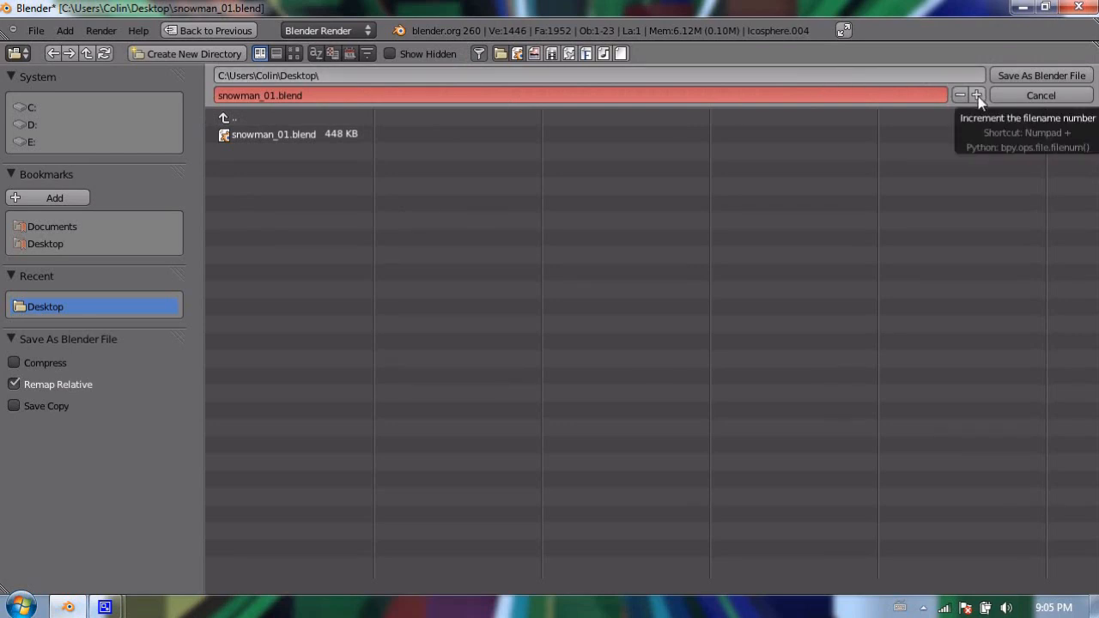
click(975, 94)
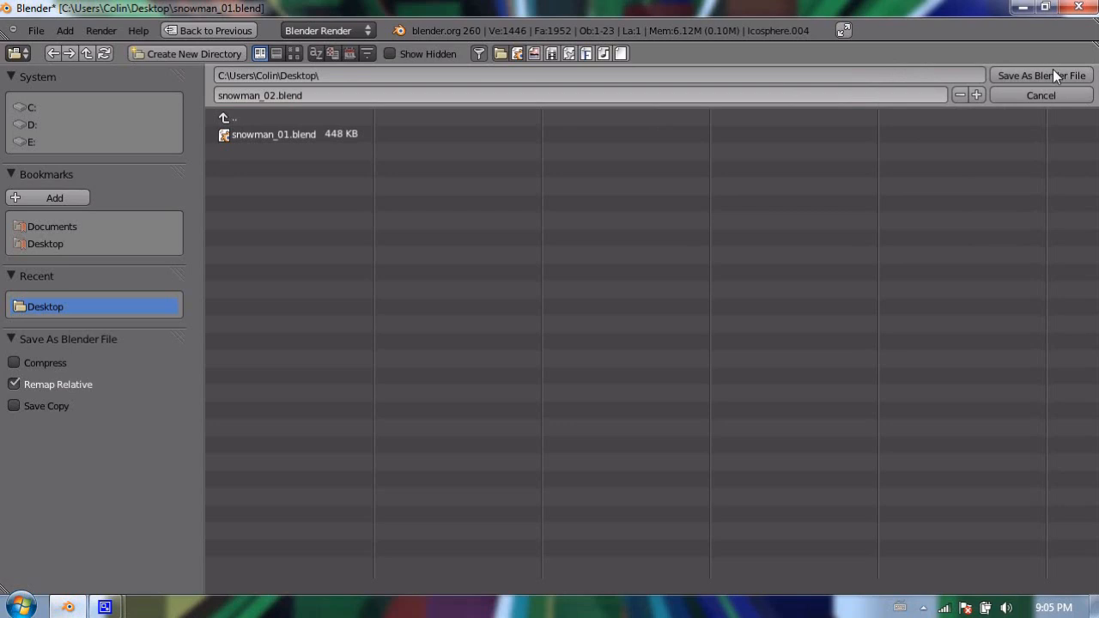
mouse_move(1038, 79)
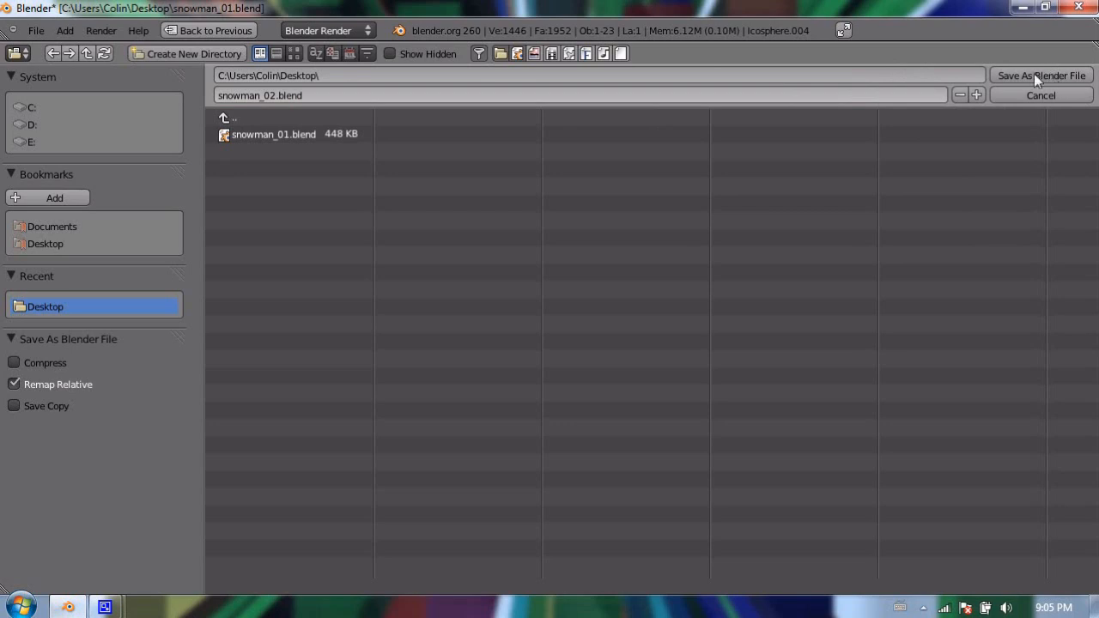
click(1040, 75)
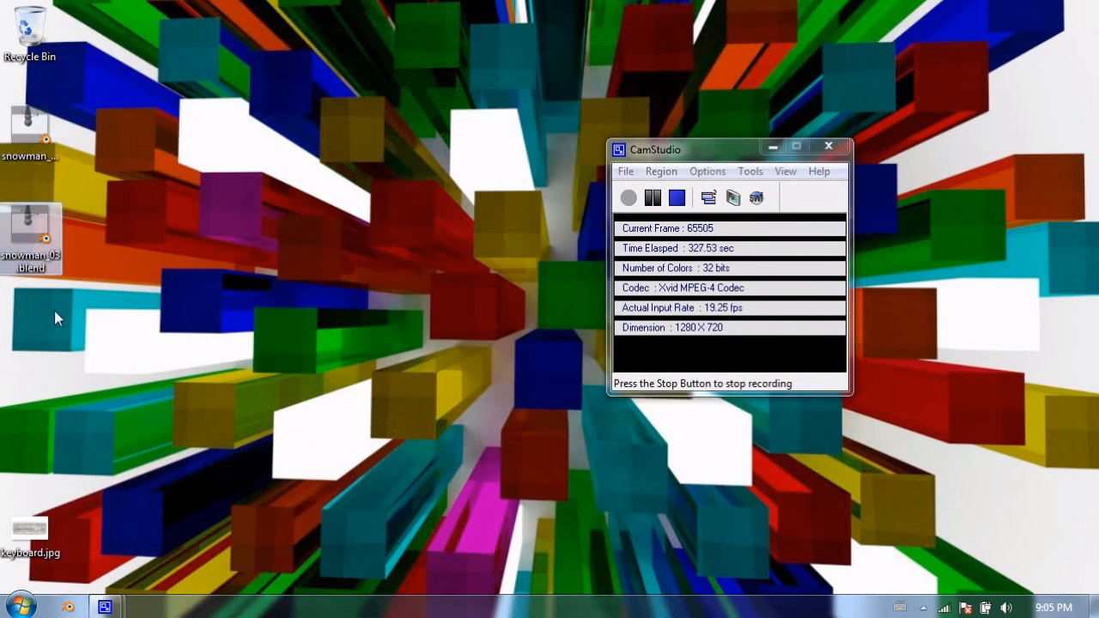
mouse_move(48, 311)
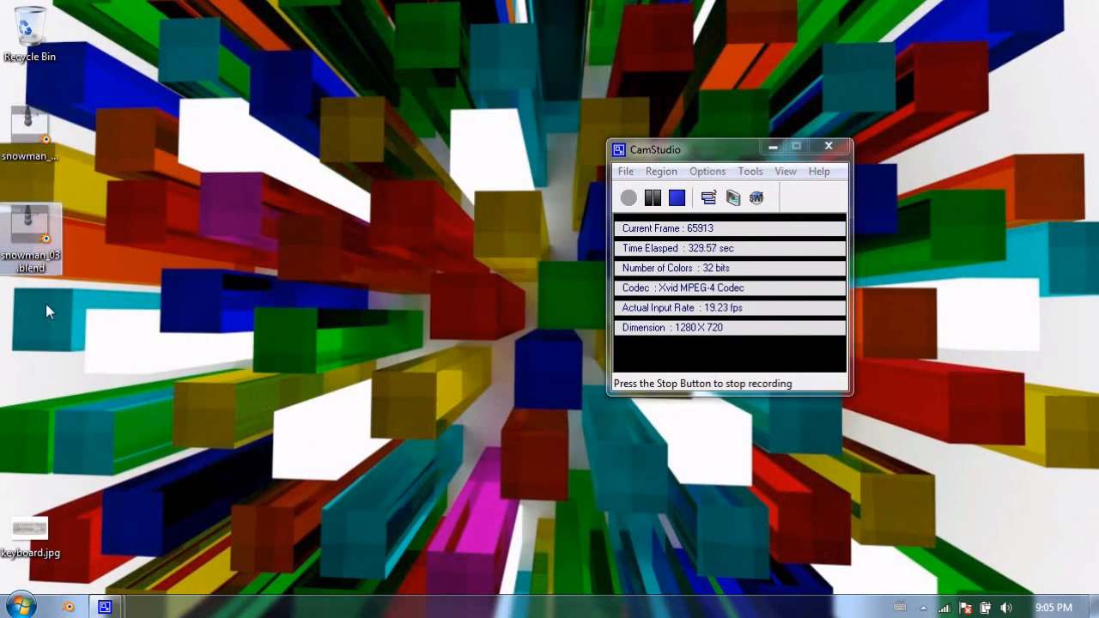
- Relaunch Blender from the desktop so the default cube scene appears
click(67, 606)
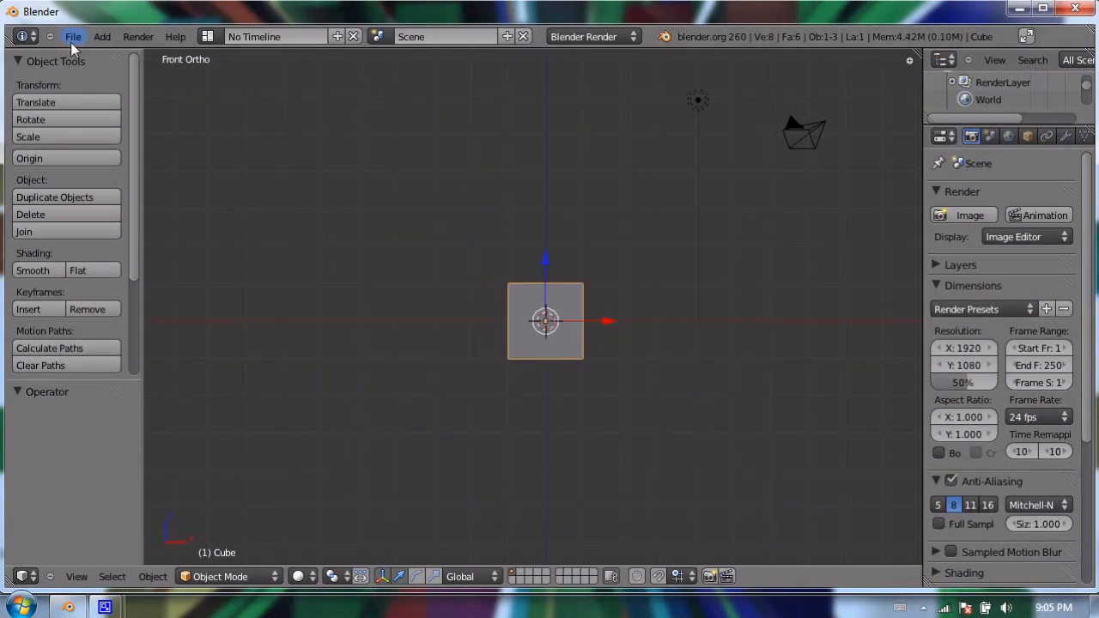
- Review Save Versions and Auto Save in User Preferences' File tab, then close Blender
click(72, 36)
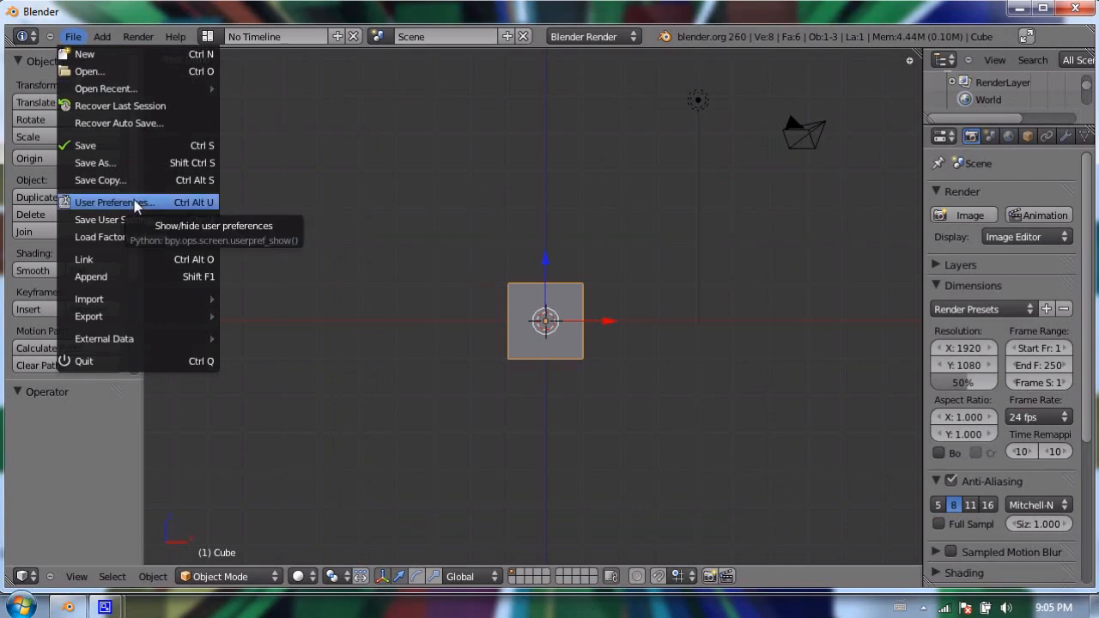
click(113, 203)
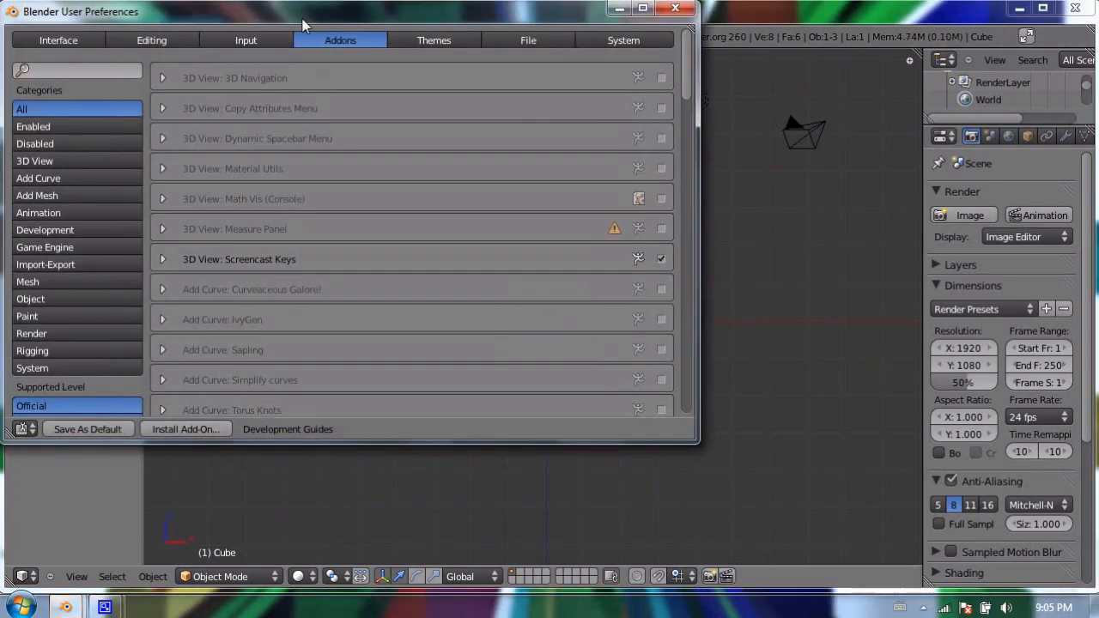
click(790, 77)
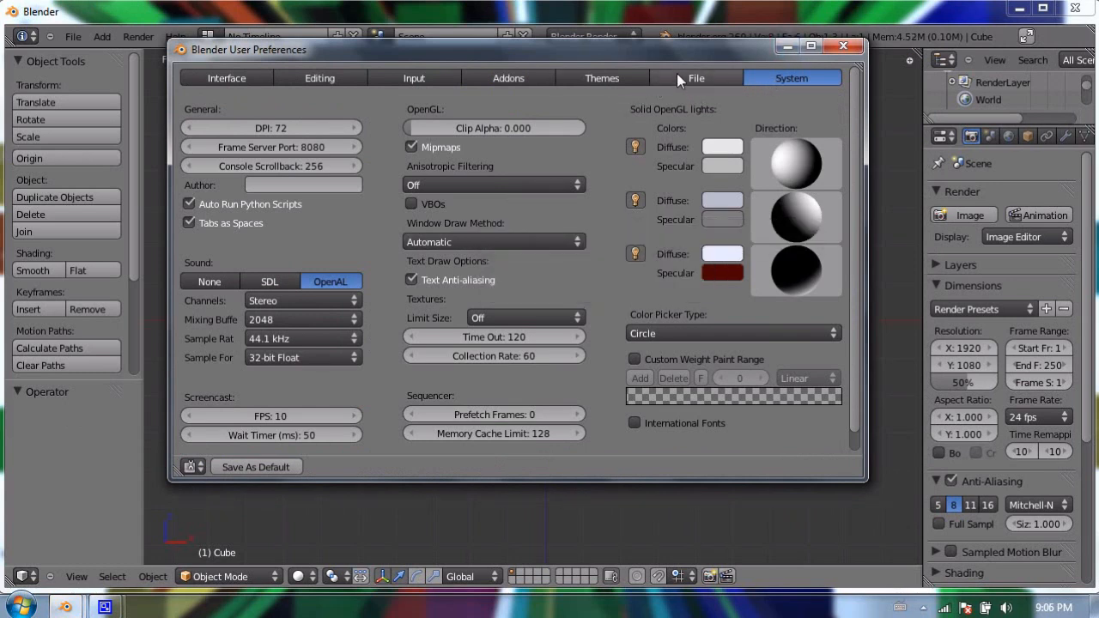
click(696, 79)
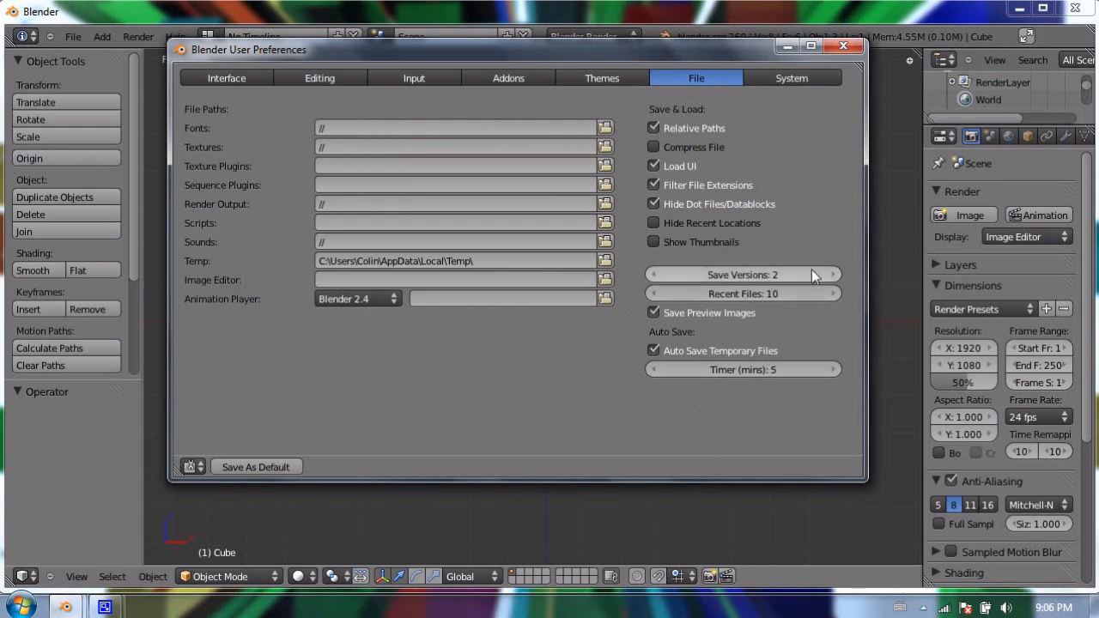
mouse_move(821, 294)
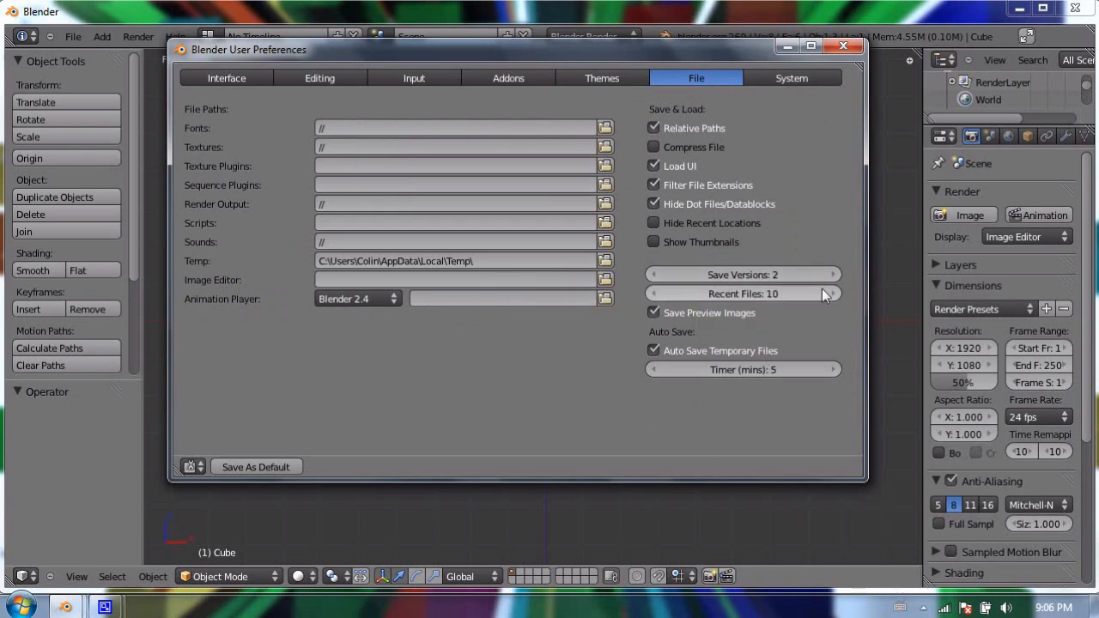
click(844, 45)
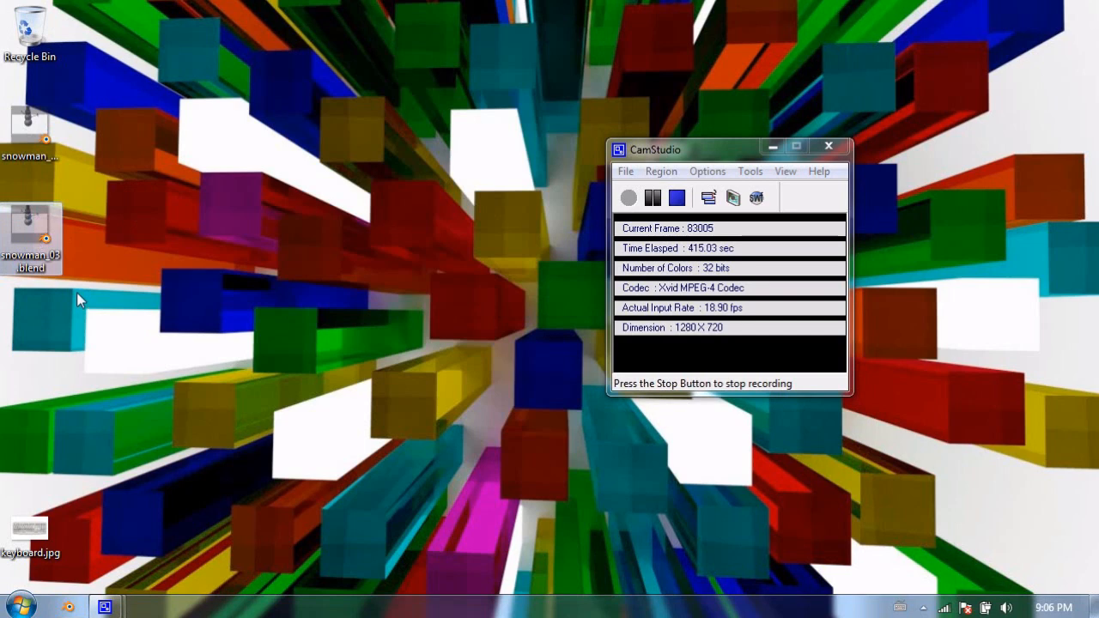
mouse_move(52, 353)
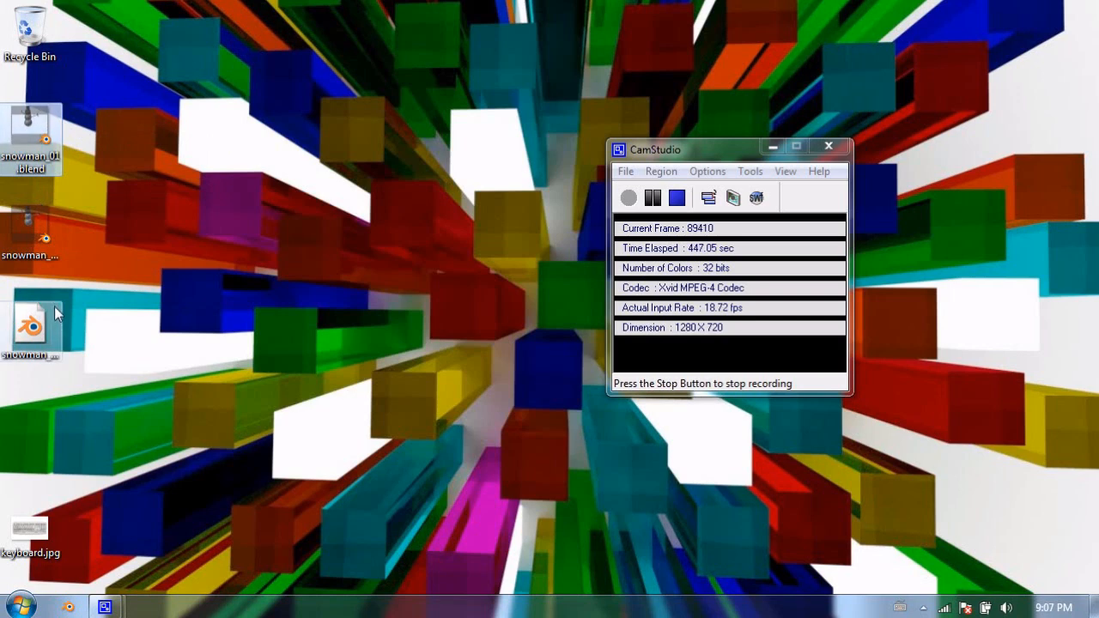
mouse_move(156, 285)
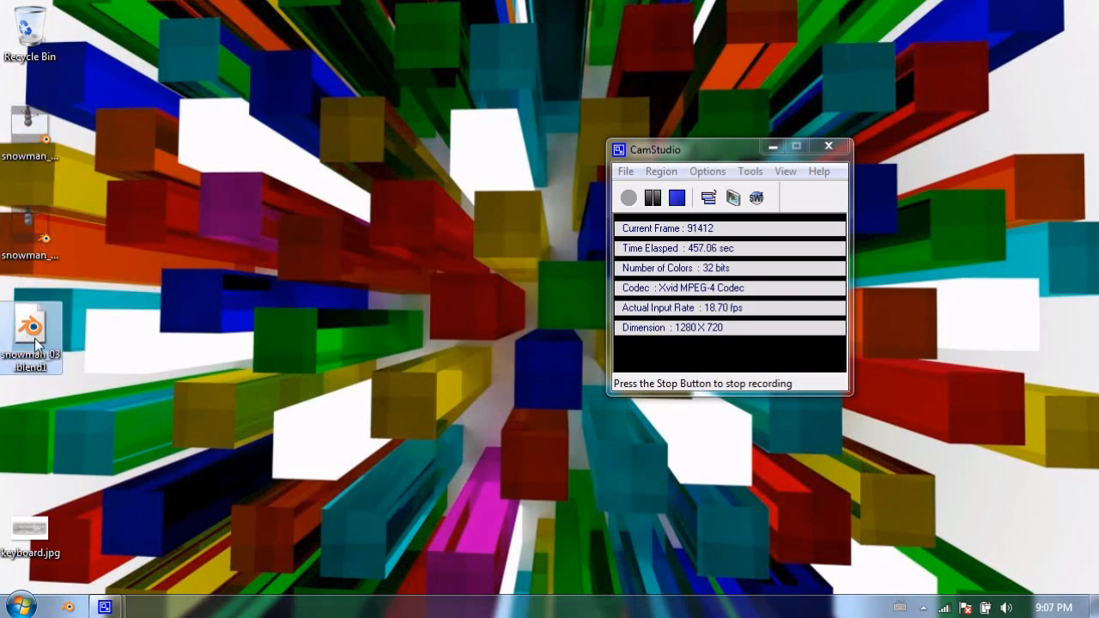
- Rename snowman_03.blend1 to snowman_03_backup.blend and accept the extension-change warning
click(31, 334)
text(_backup)
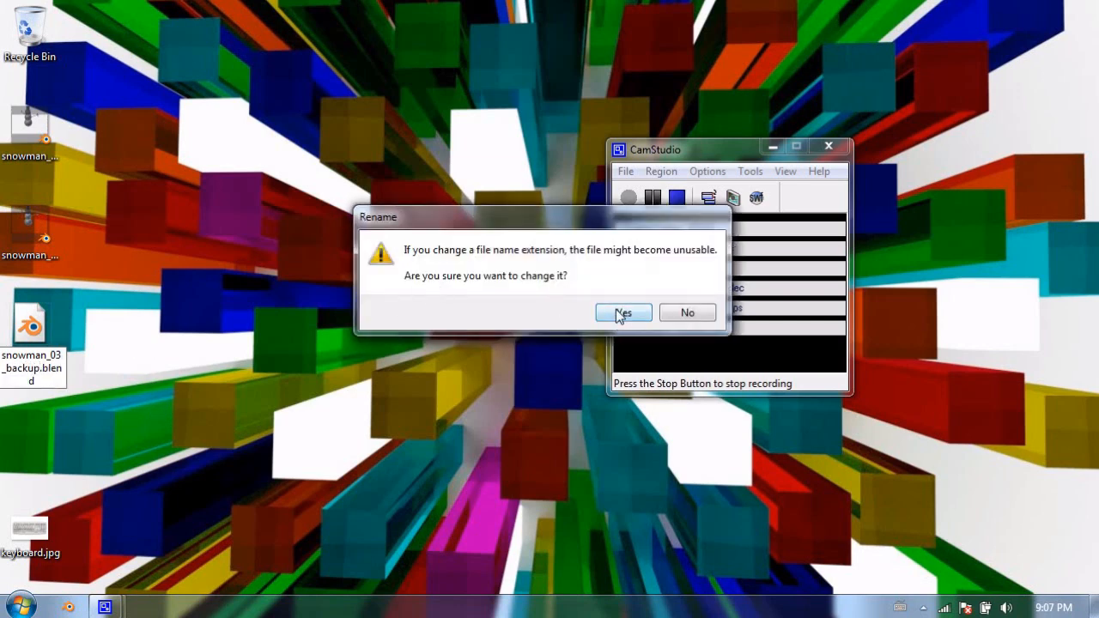
click(623, 312)
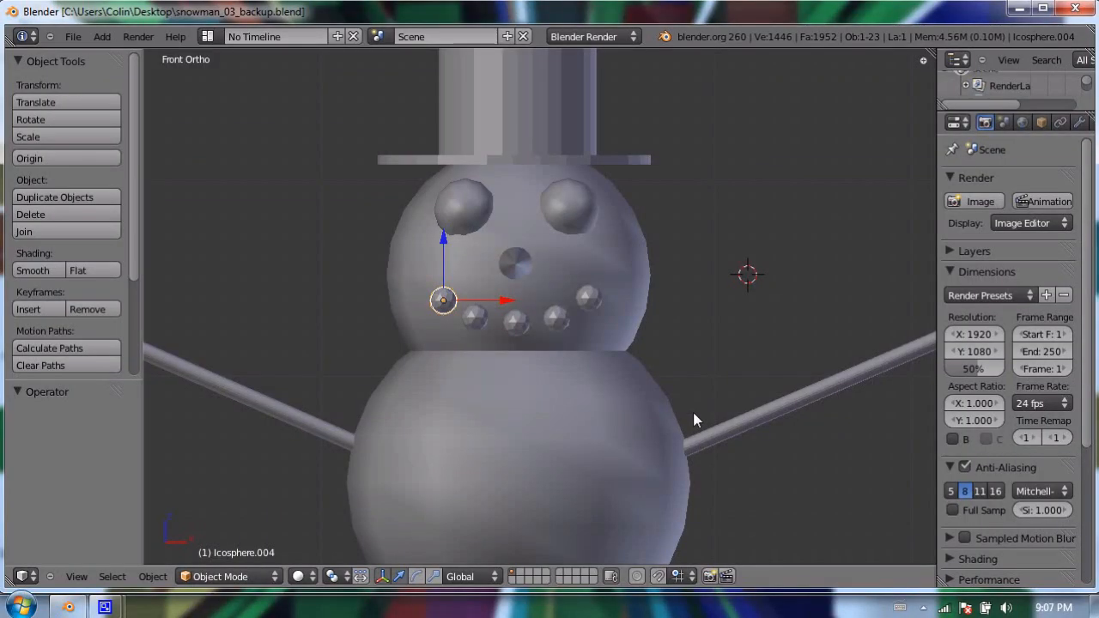
mouse_move(541, 266)
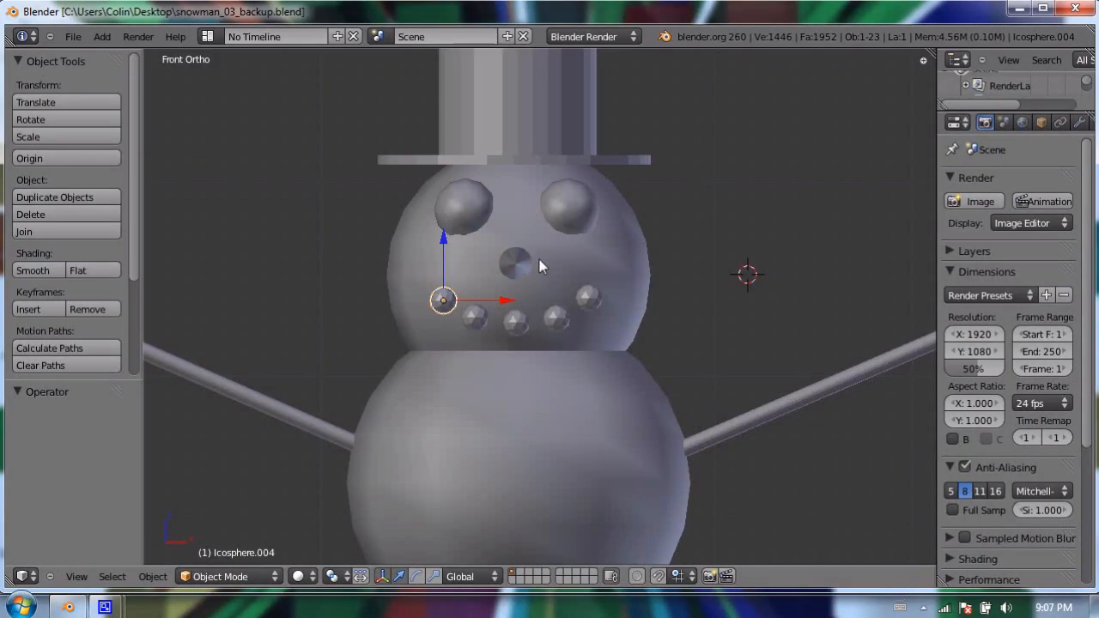
mouse_move(529, 263)
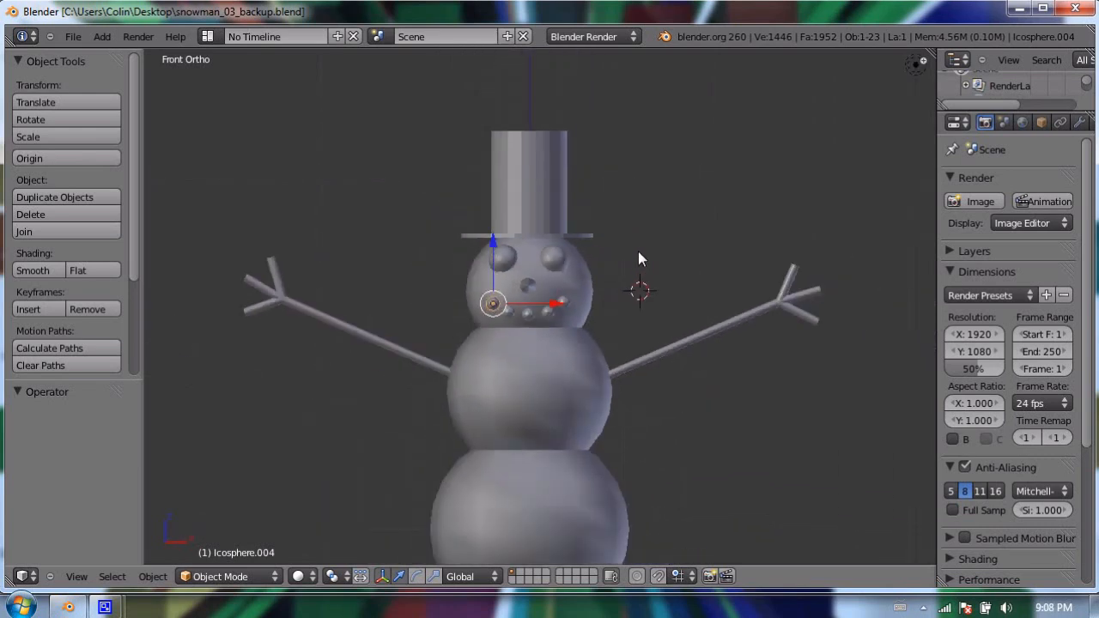
mouse_move(899, 42)
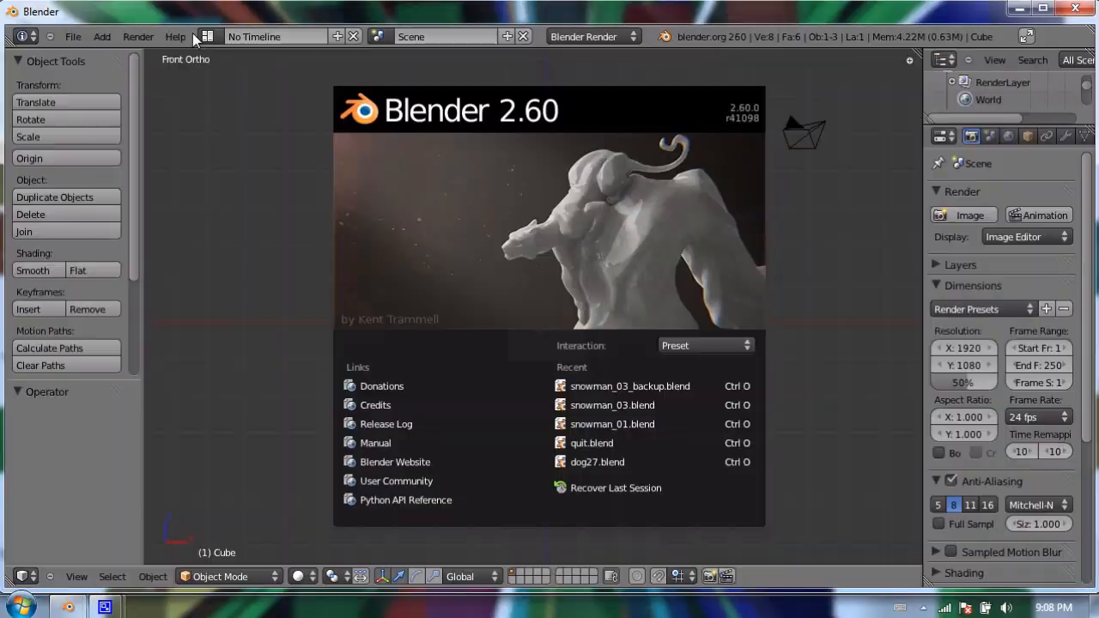
- Dismiss the splash screen and position a duplicated cube copy beside the original
click(512, 171)
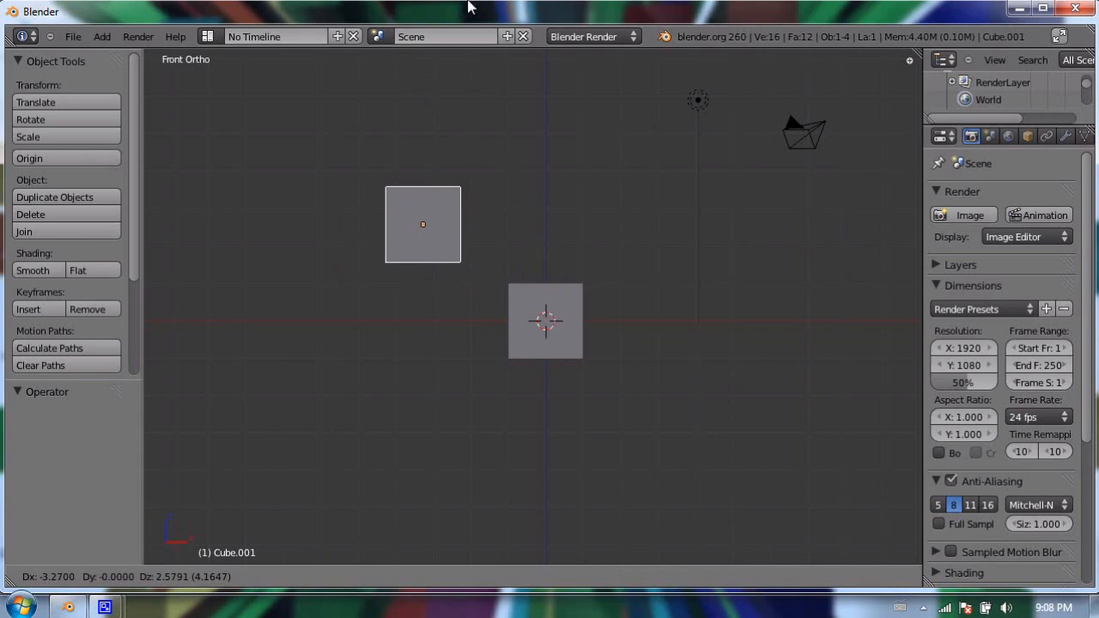
mouse_move(680, 264)
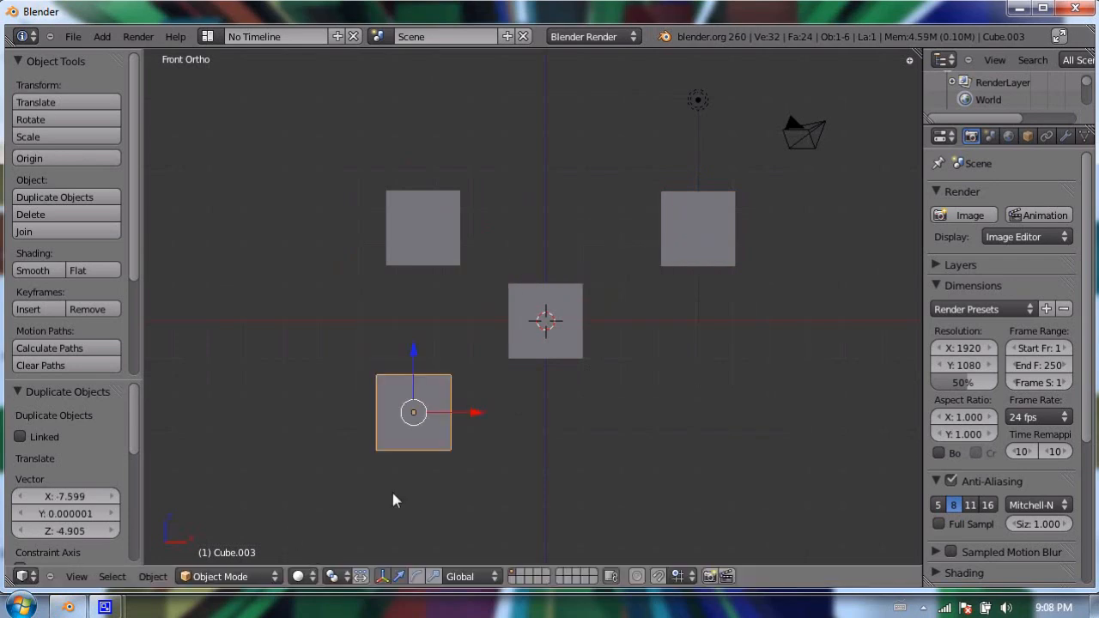
drag(412, 412, 656, 407)
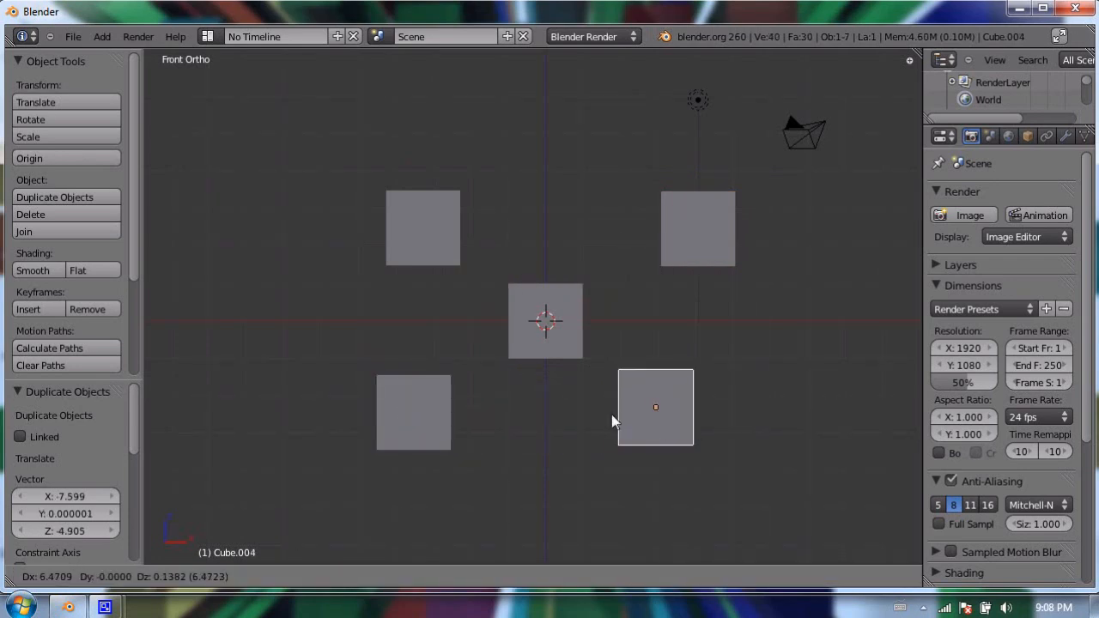
mouse_move(295, 132)
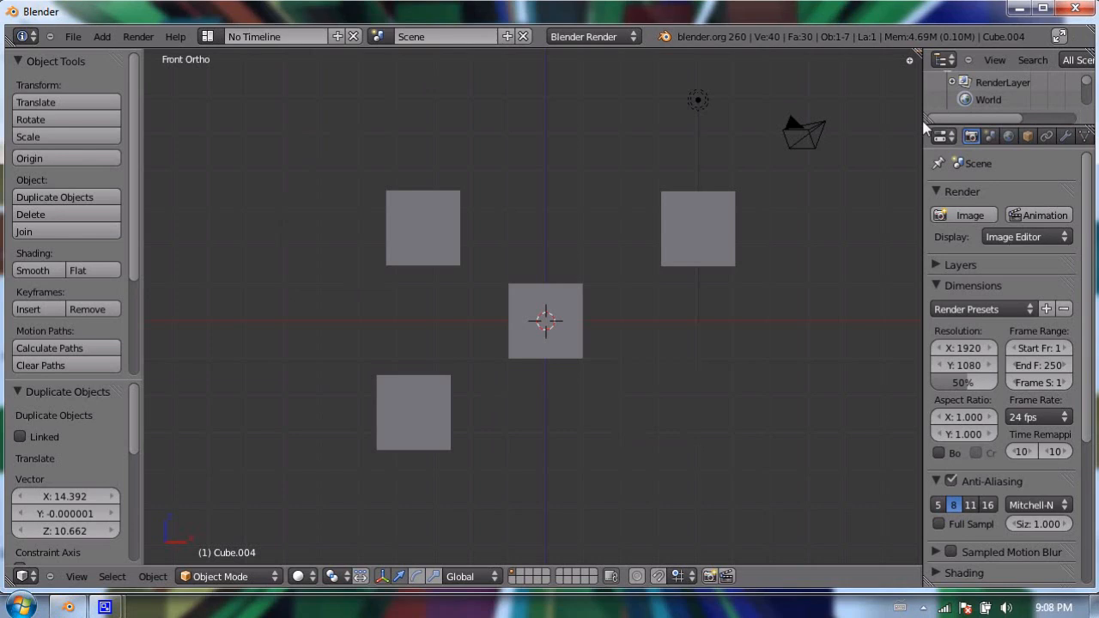
mouse_move(908, 148)
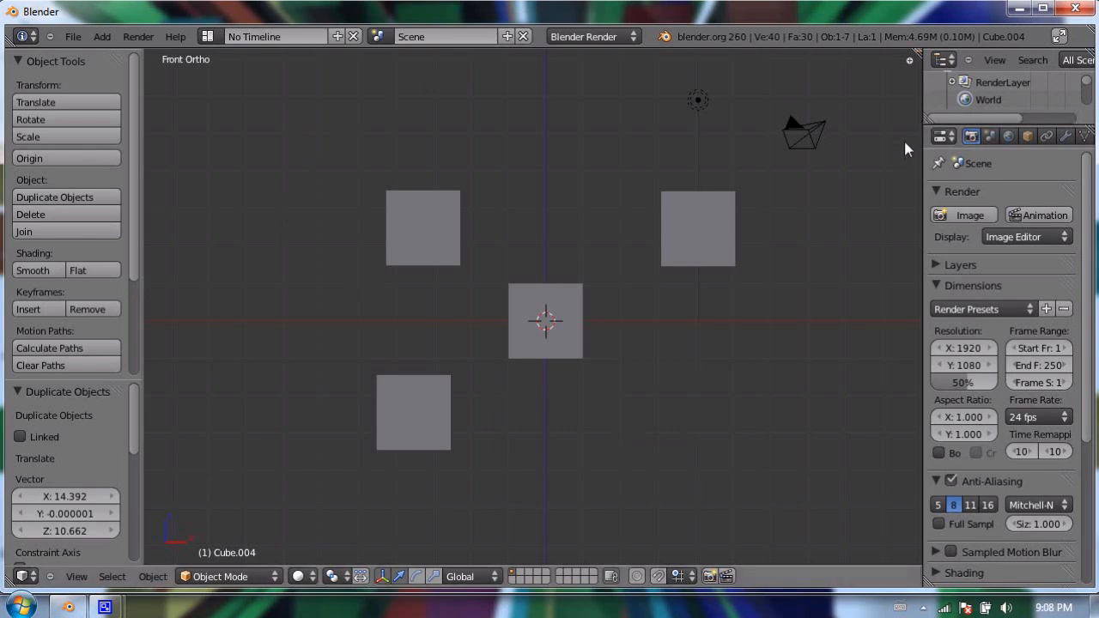
mouse_move(892, 156)
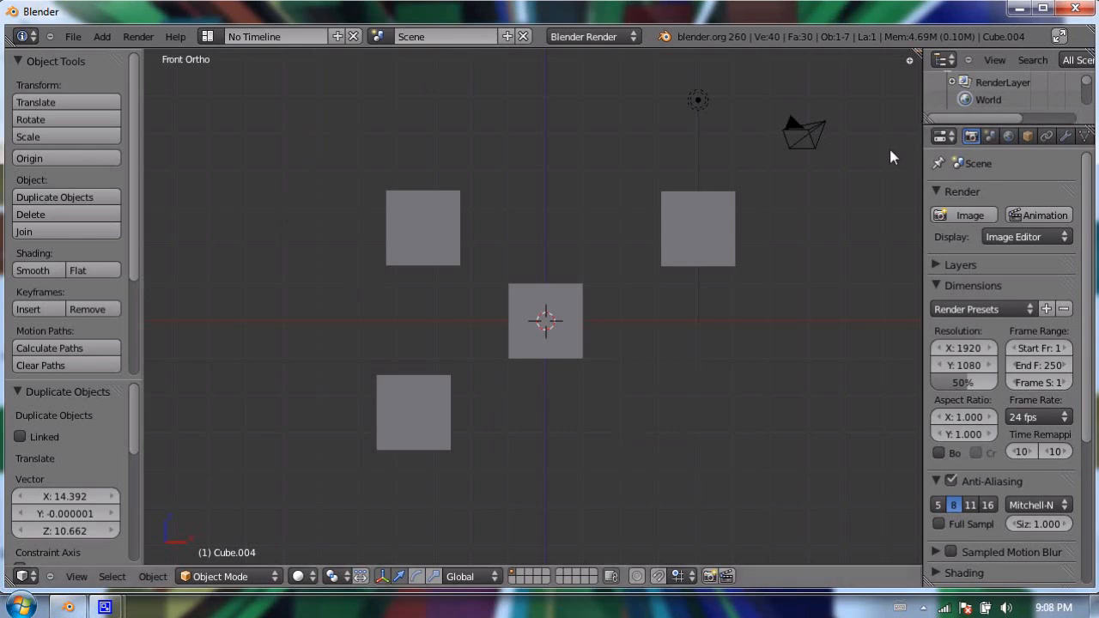
mouse_move(454, 331)
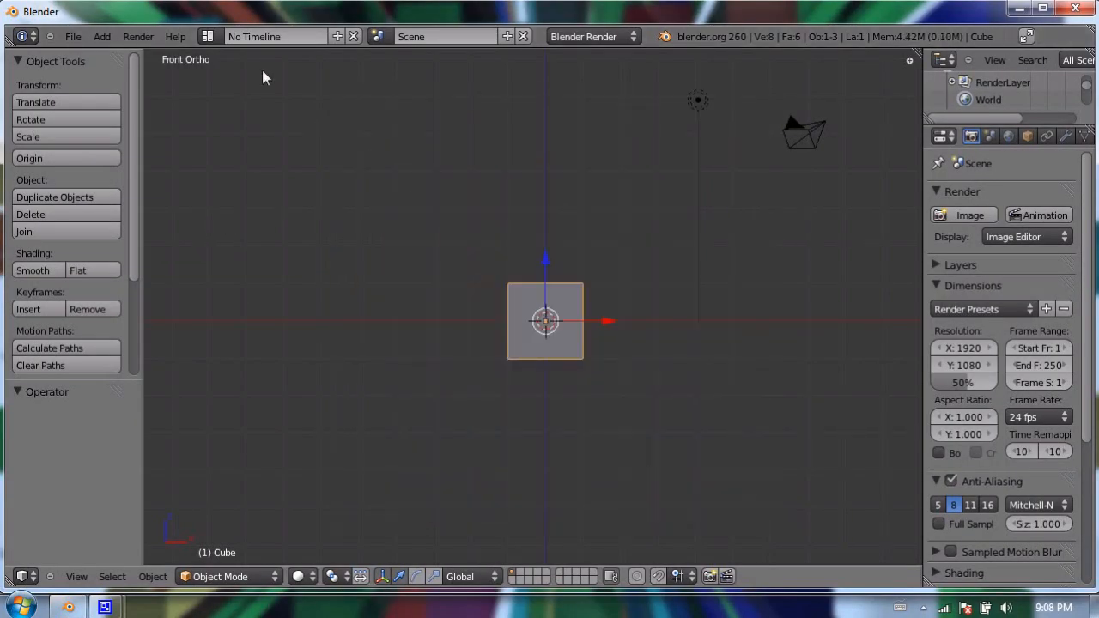
- Recover the last session so the arranged cube copies from quit.blend return
click(72, 37)
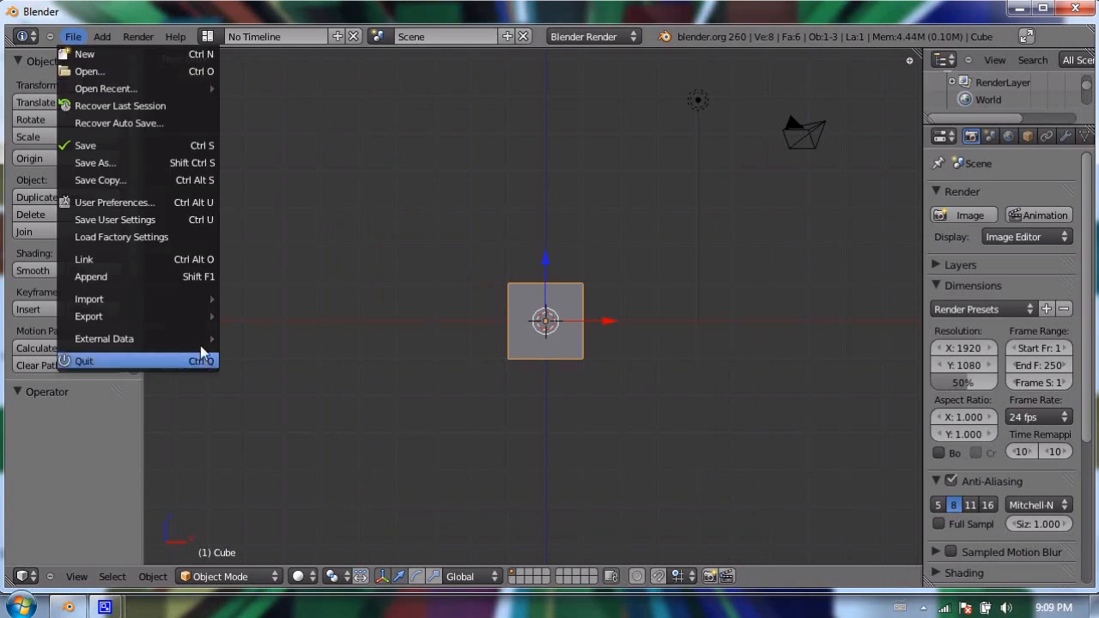
mouse_move(121, 106)
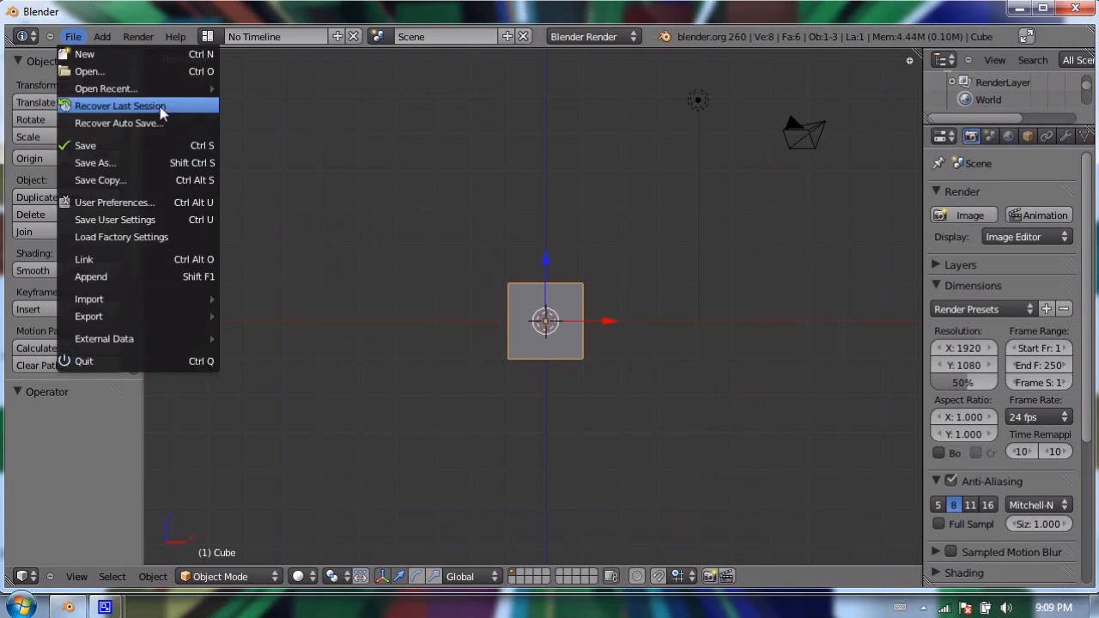
mouse_move(120, 106)
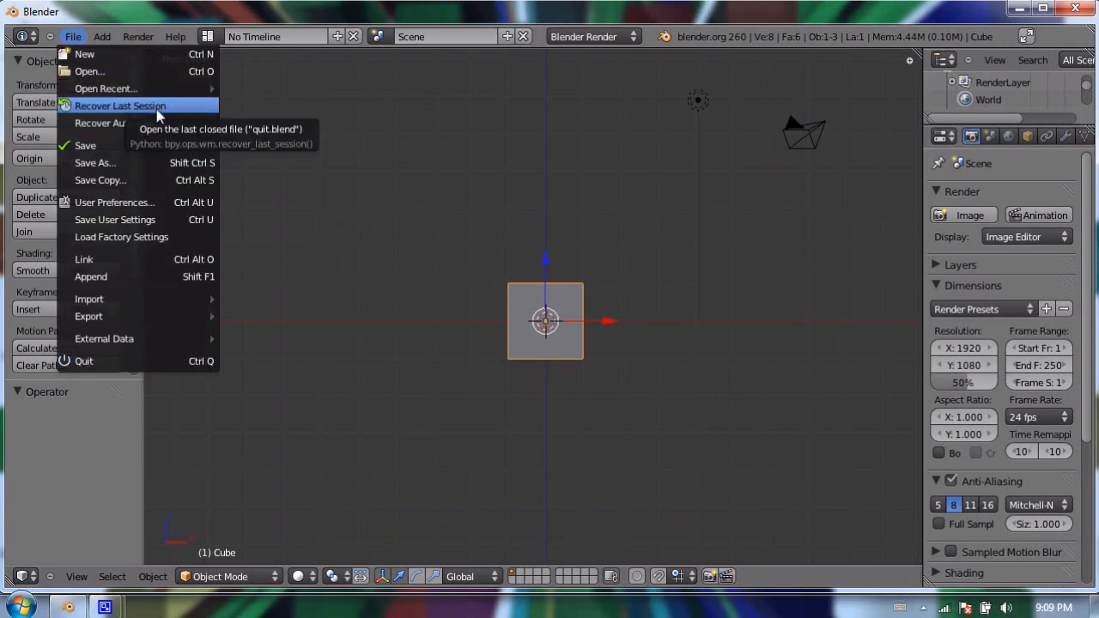
click(120, 106)
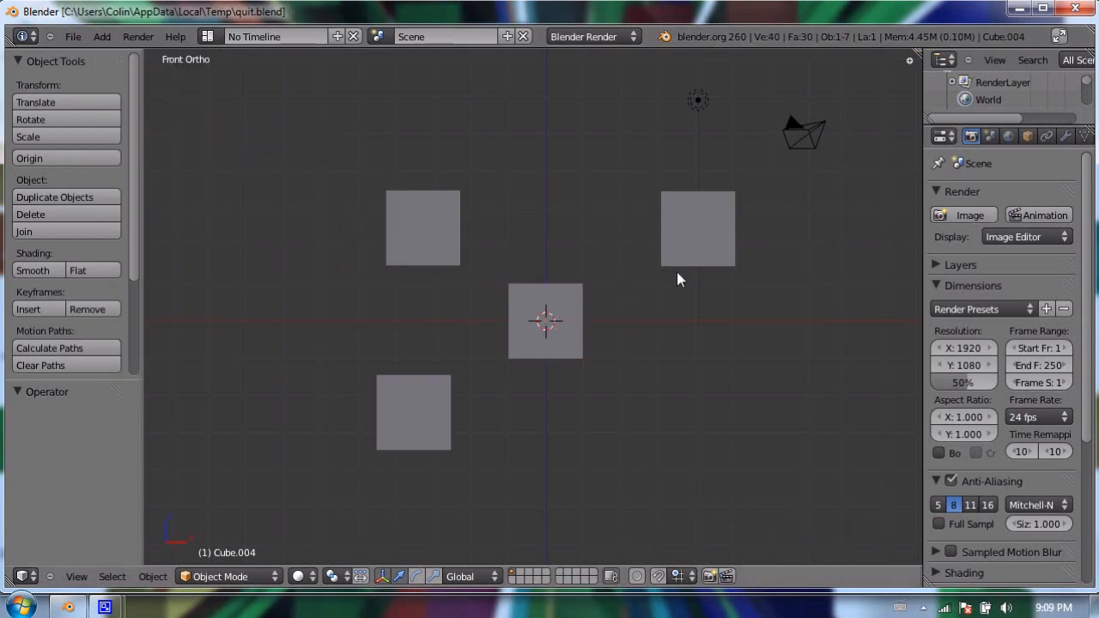
mouse_move(574, 308)
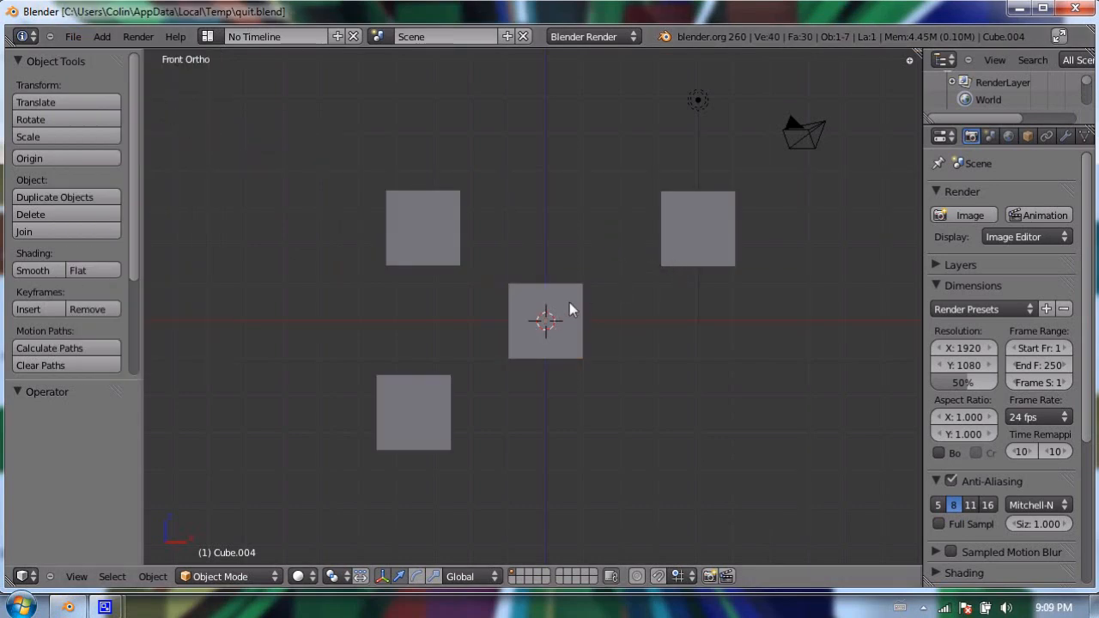
mouse_move(447, 36)
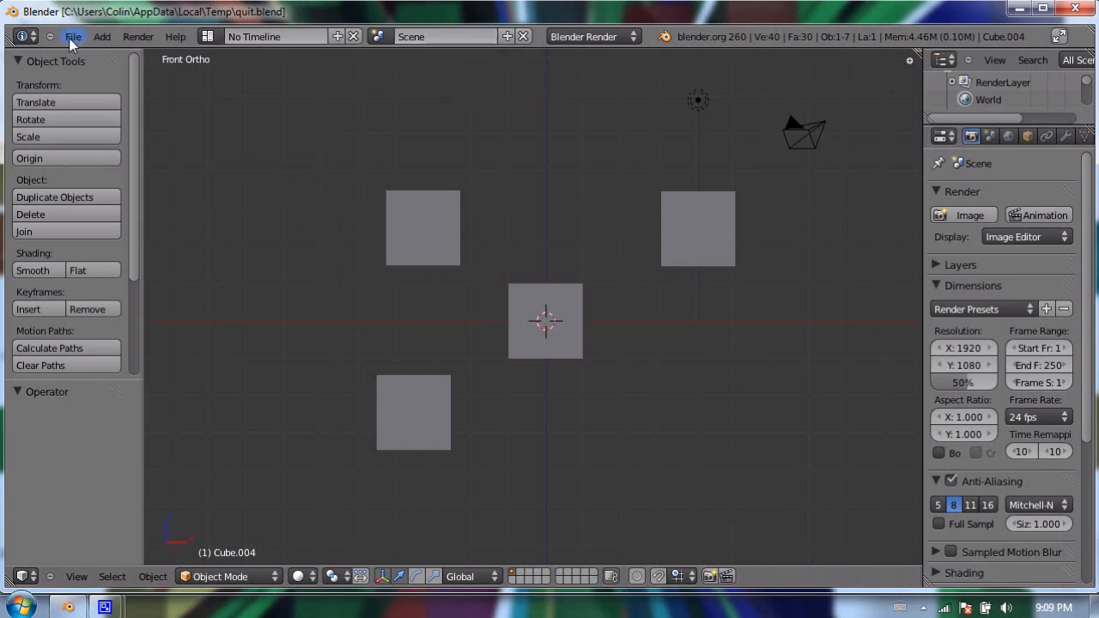
- Start Save As for the recovered cube scene, currently named quit.blend in the Temp folder
click(72, 36)
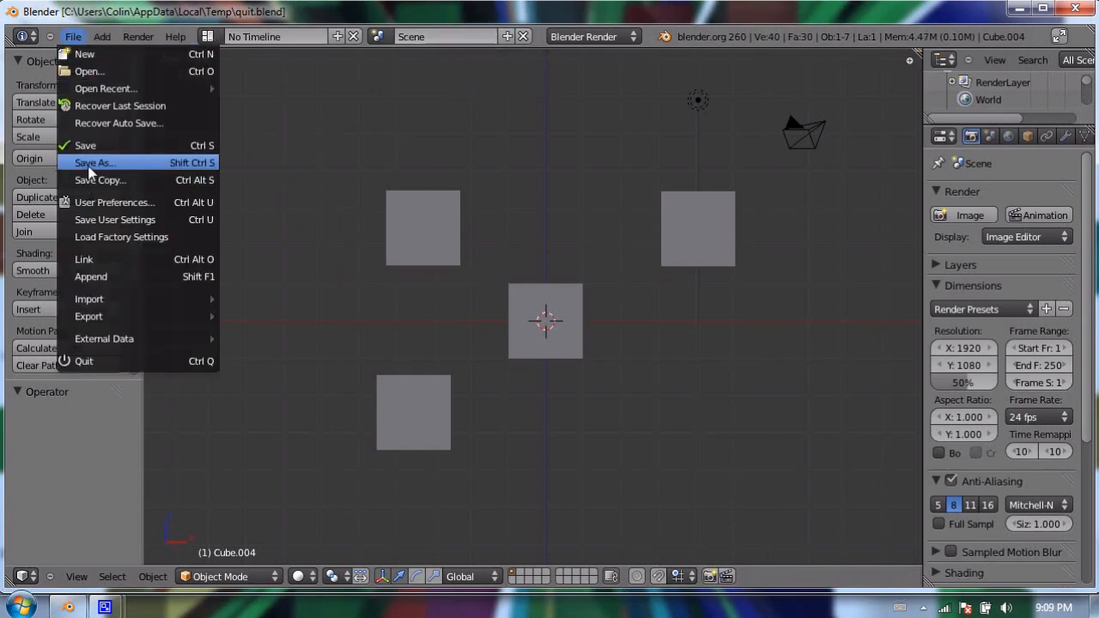
click(93, 163)
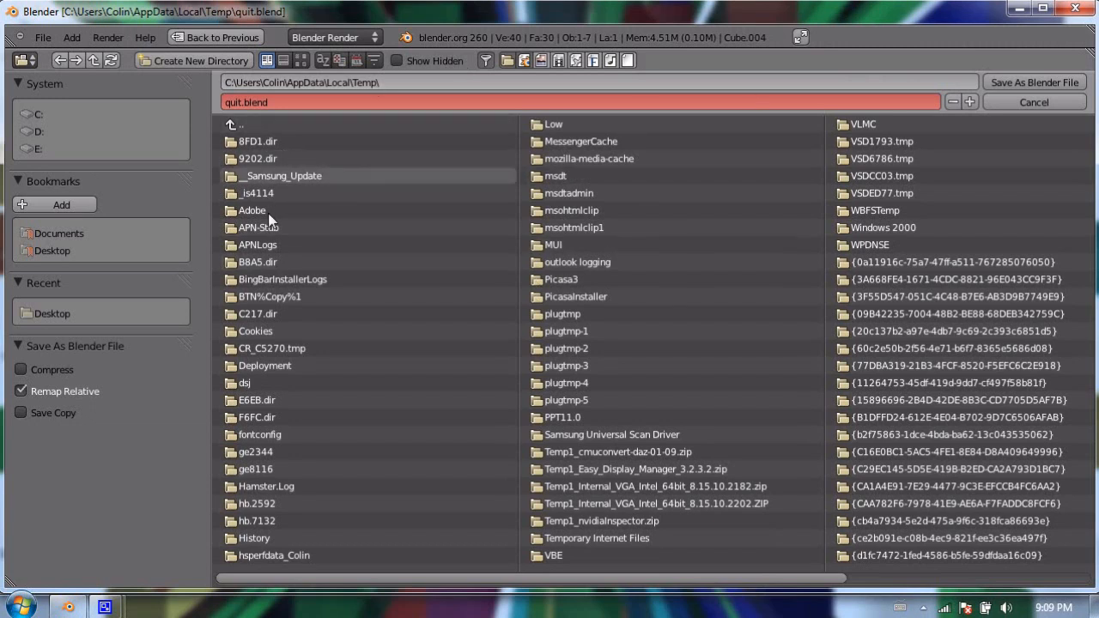